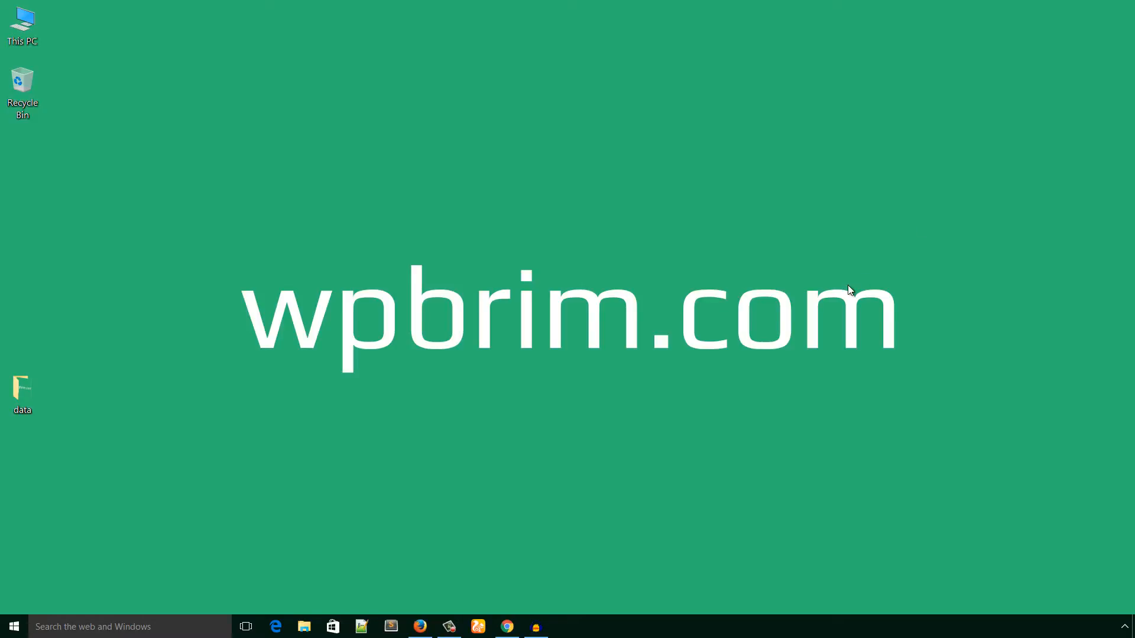
mouse_move(836, 351)
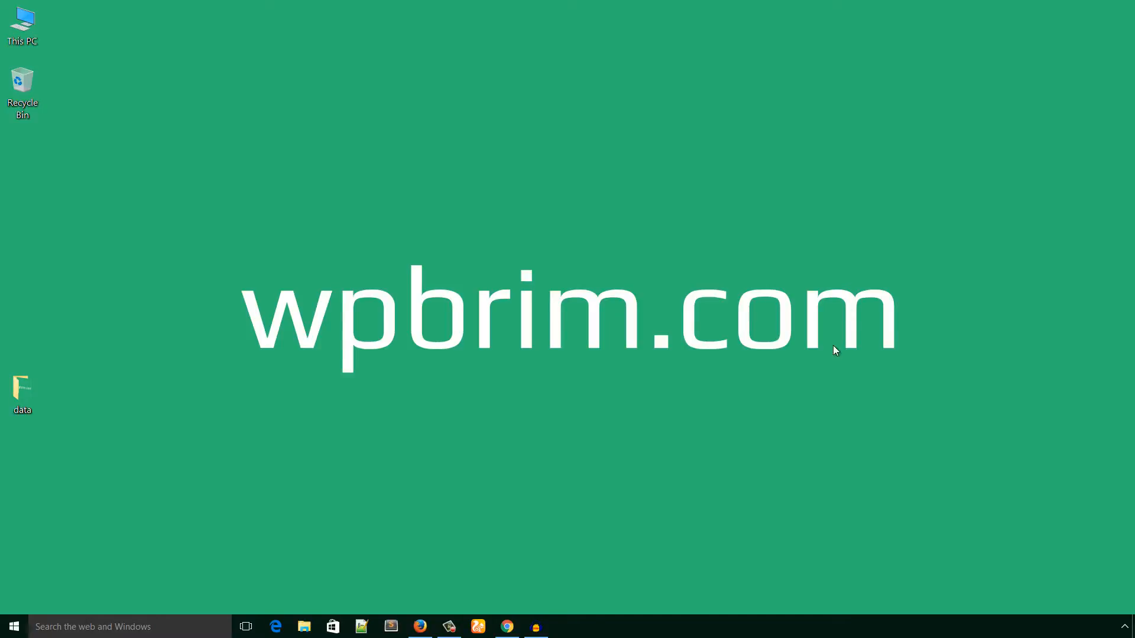
- Launch Chrome and look at the All In One WP Security and Google Authenticator tabs, then return to iThemes Security
click(507, 627)
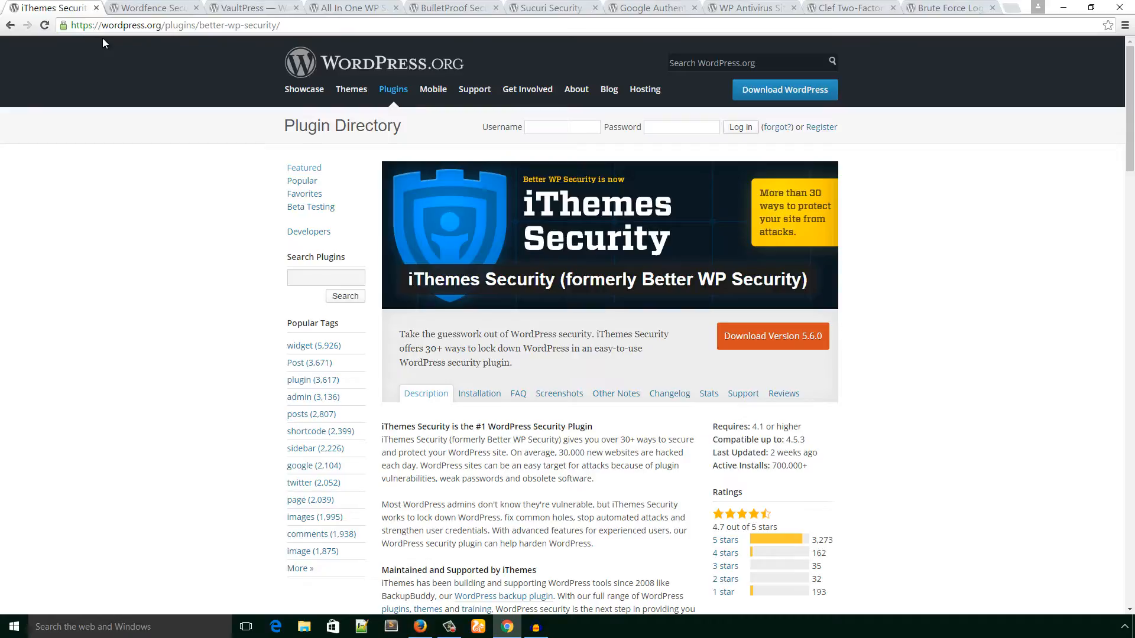
mouse_move(120, 21)
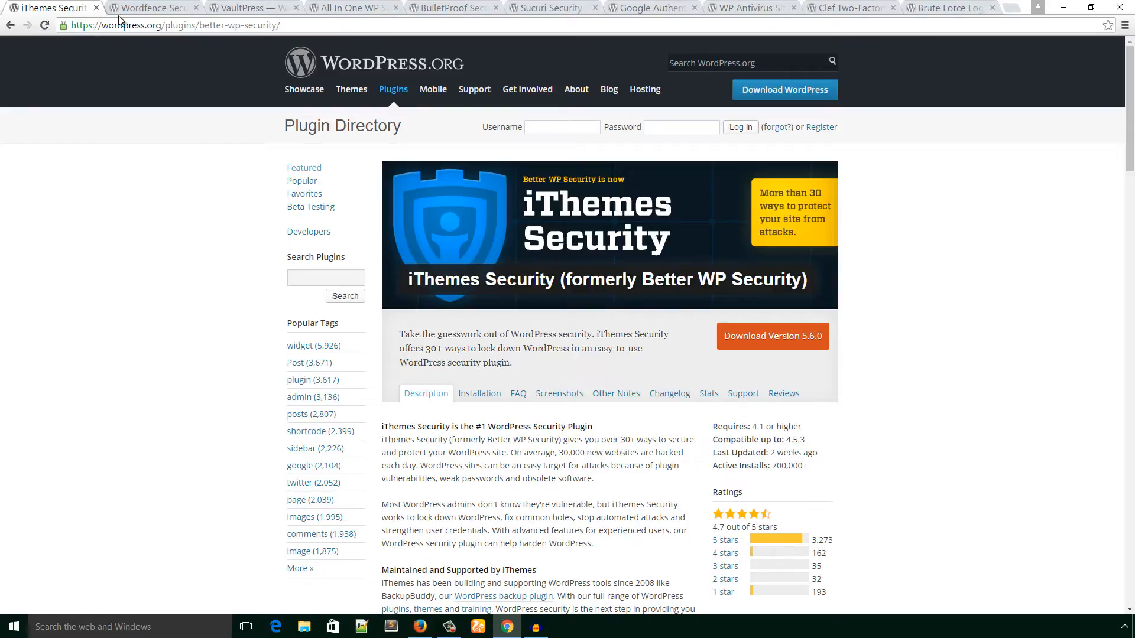
click(352, 7)
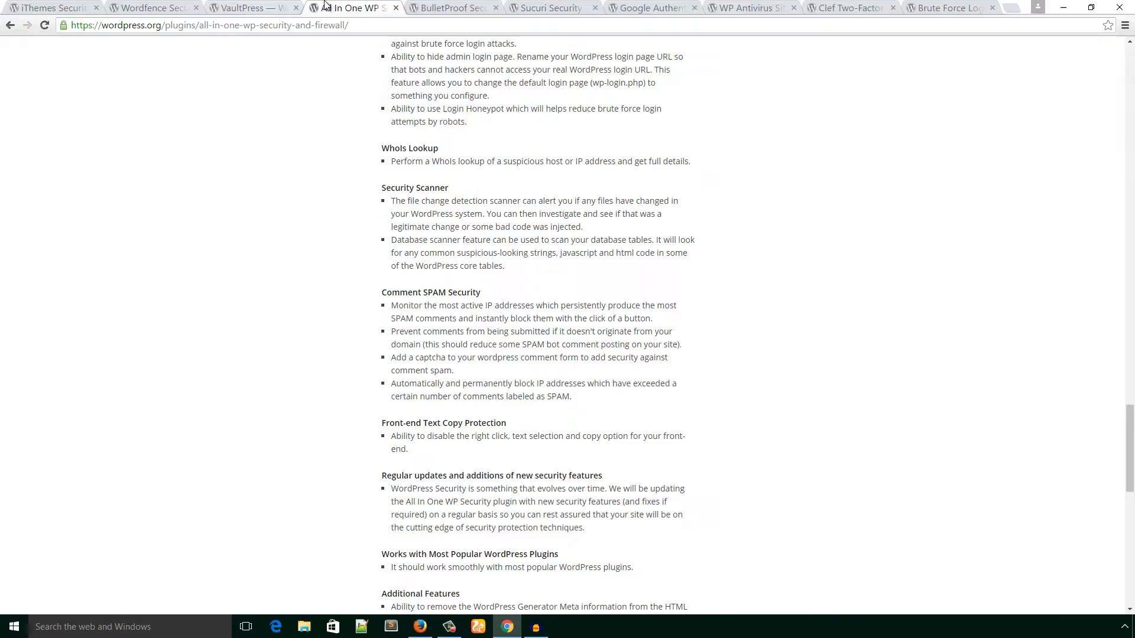
click(649, 8)
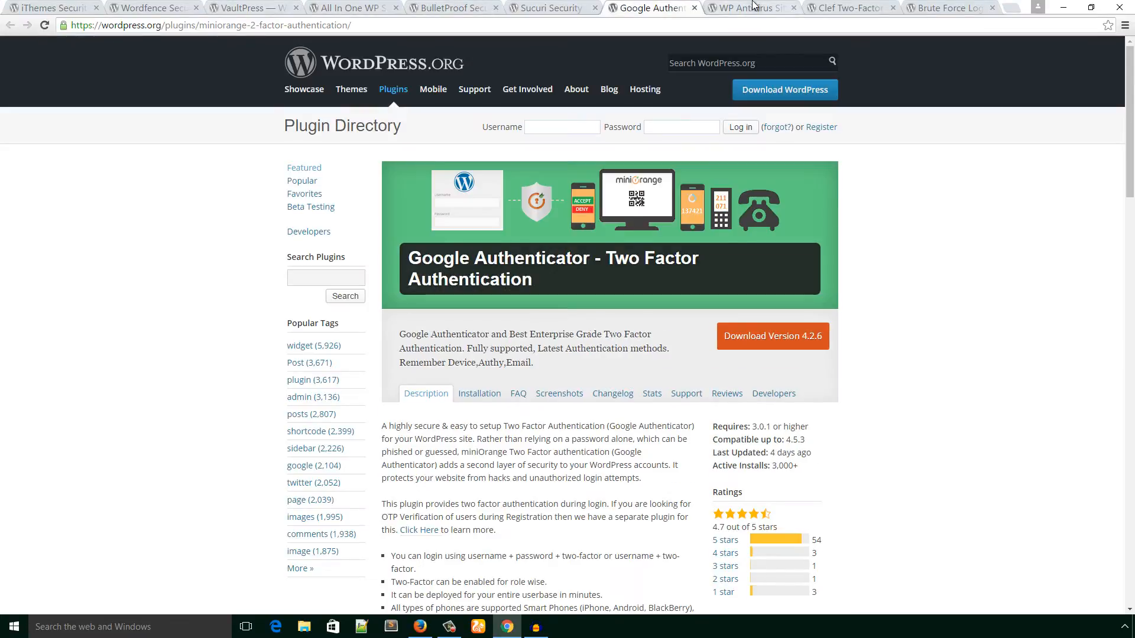
click(948, 8)
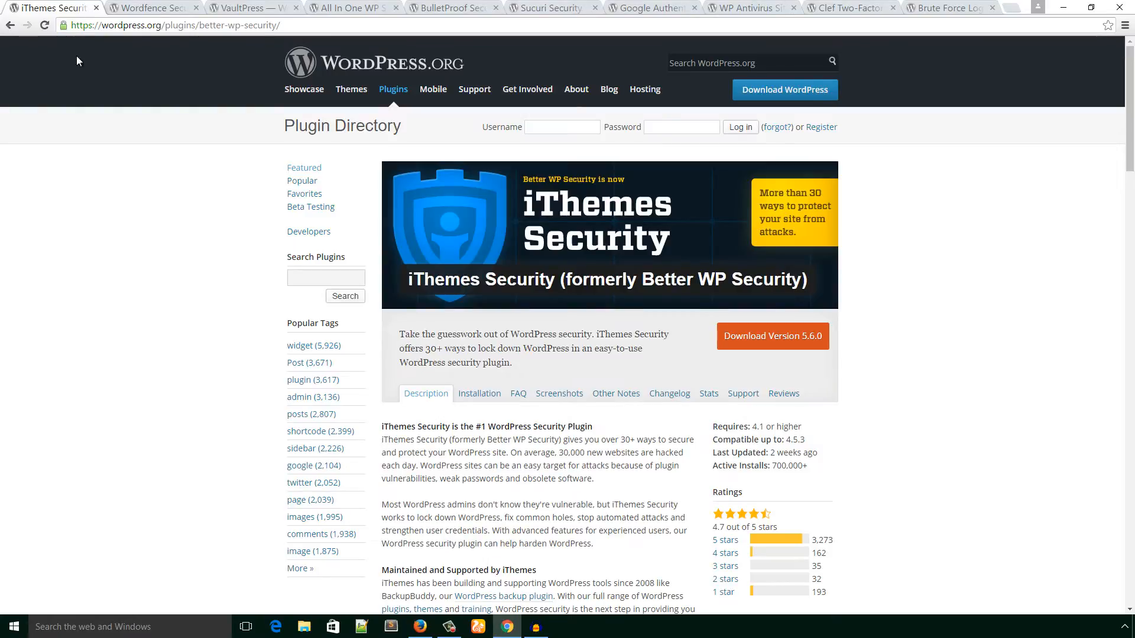
mouse_move(78, 73)
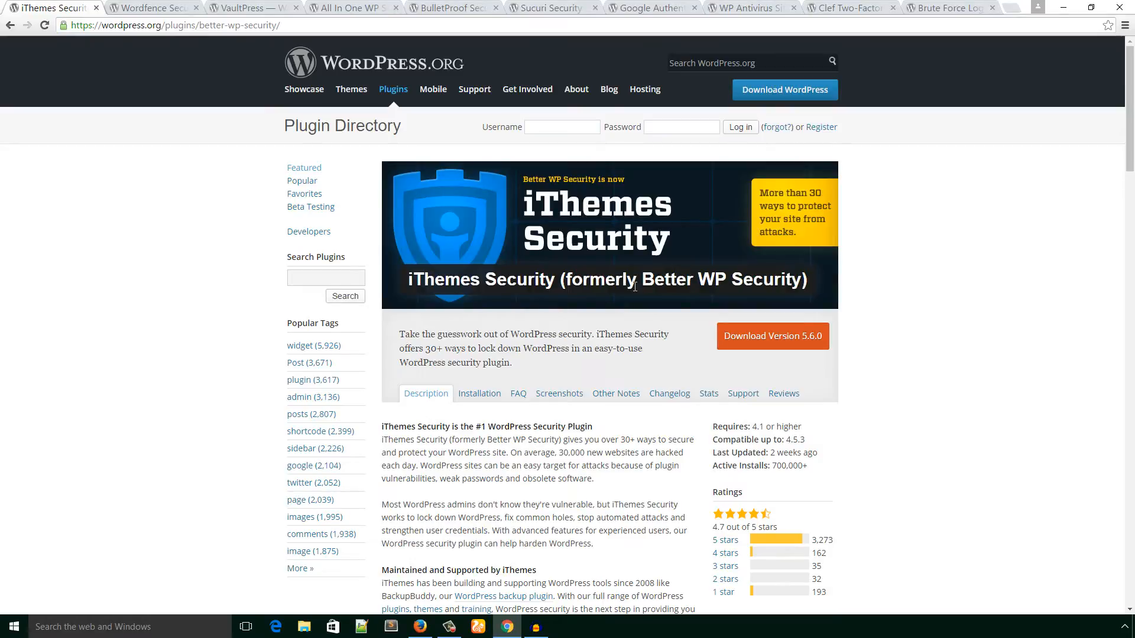
mouse_move(504, 380)
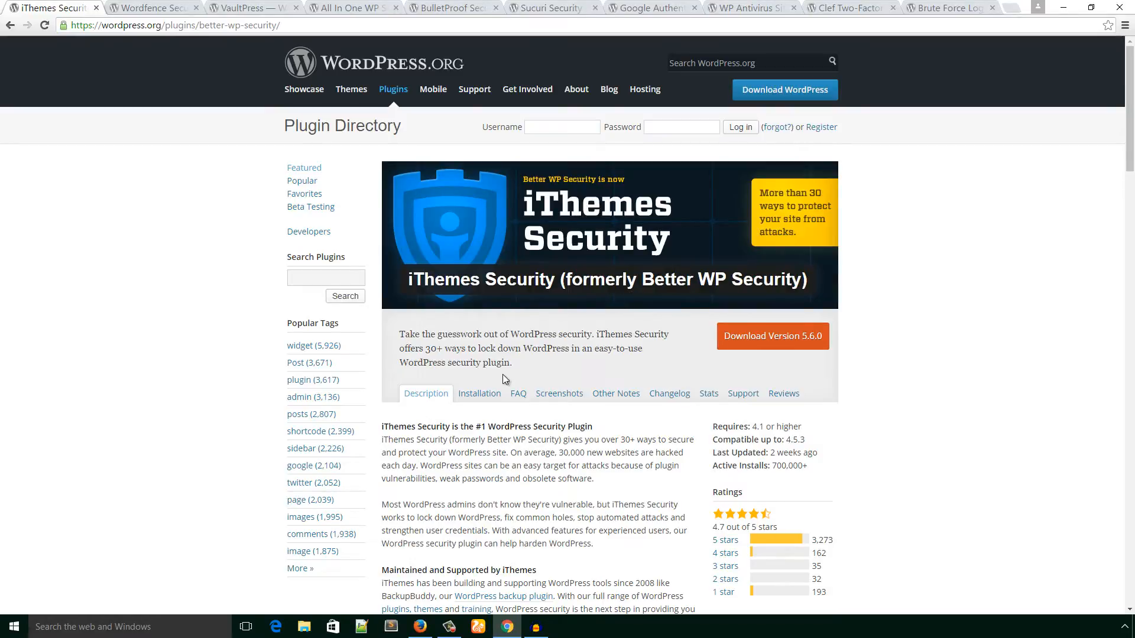
- Read down the iThemes Security description and its pro features list
scroll(down, 3)
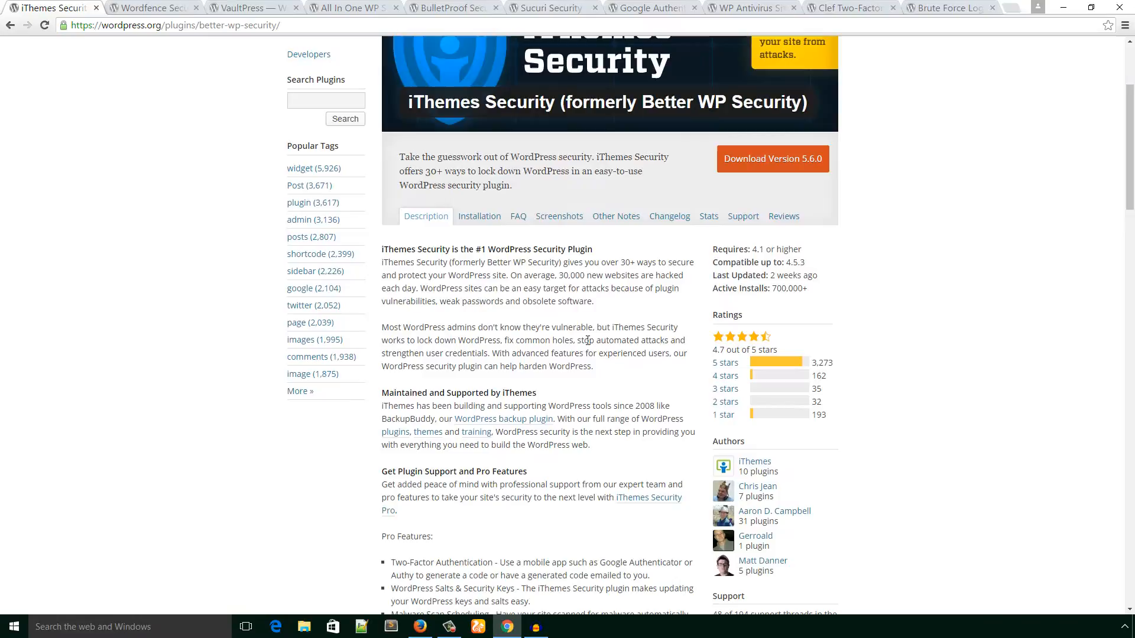
scroll(down, 3)
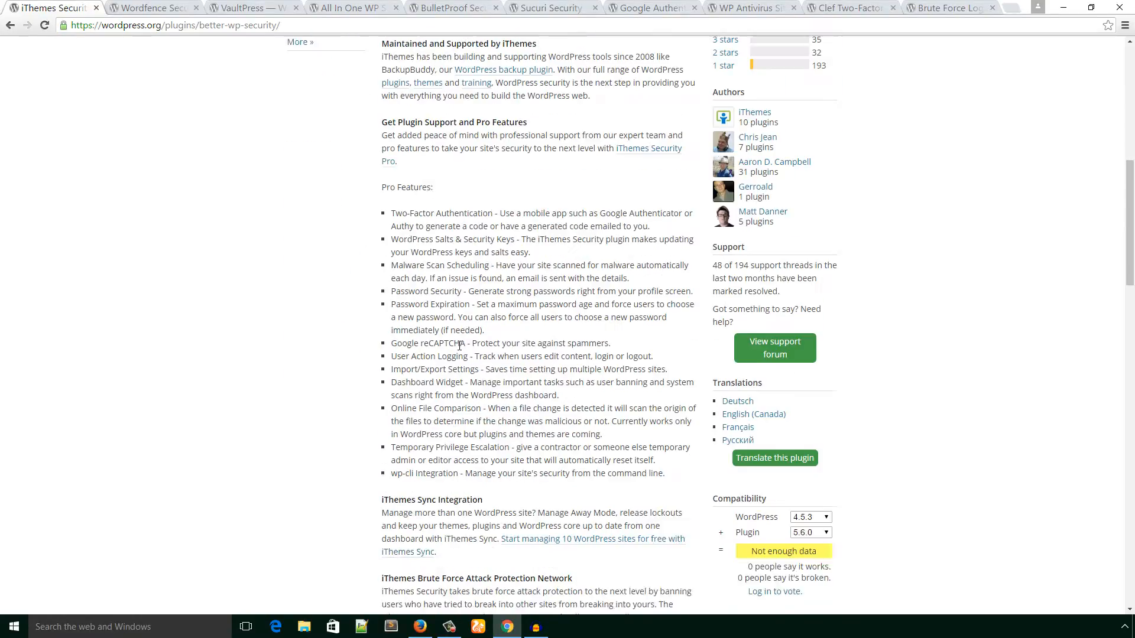
scroll(down, 3)
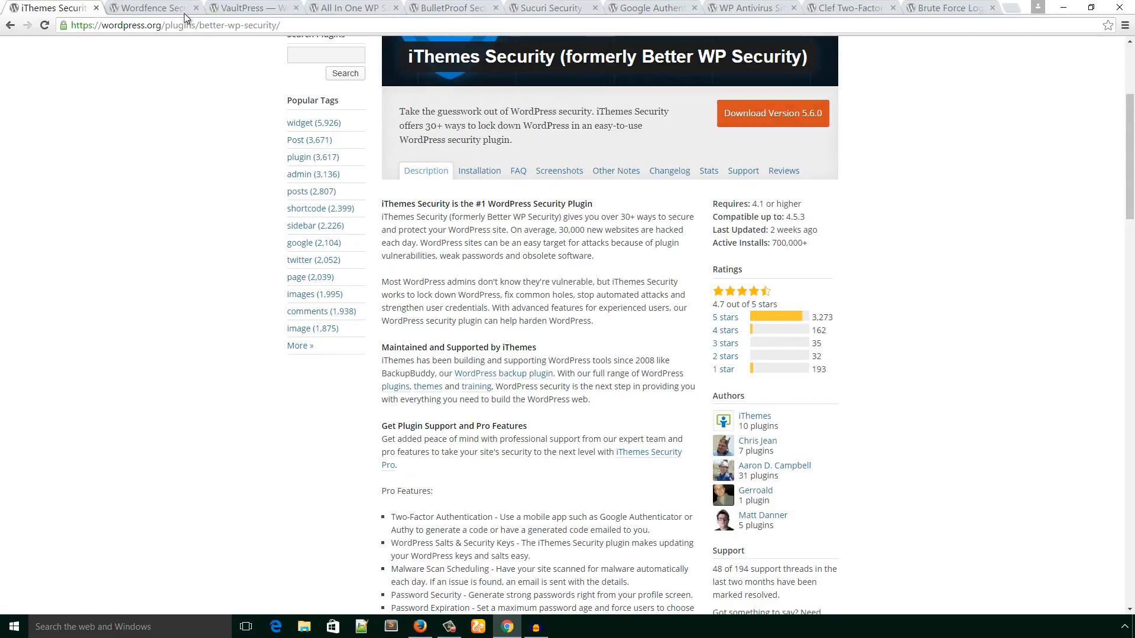
- Switch to the Wordfence Security tab and read through its description and security features list
click(149, 7)
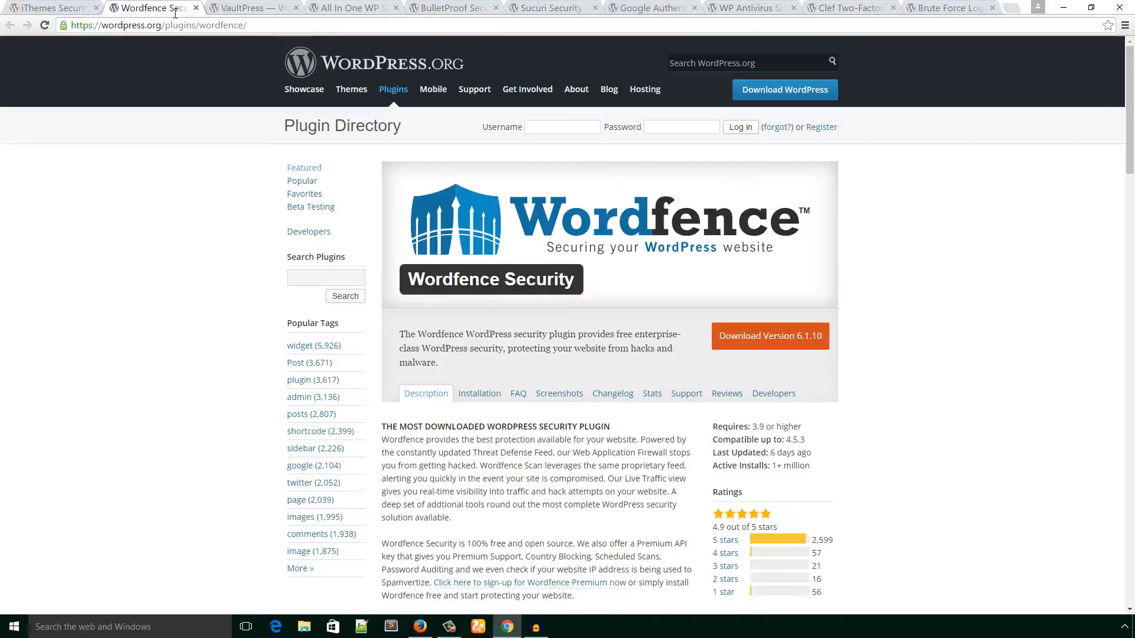
mouse_move(625, 299)
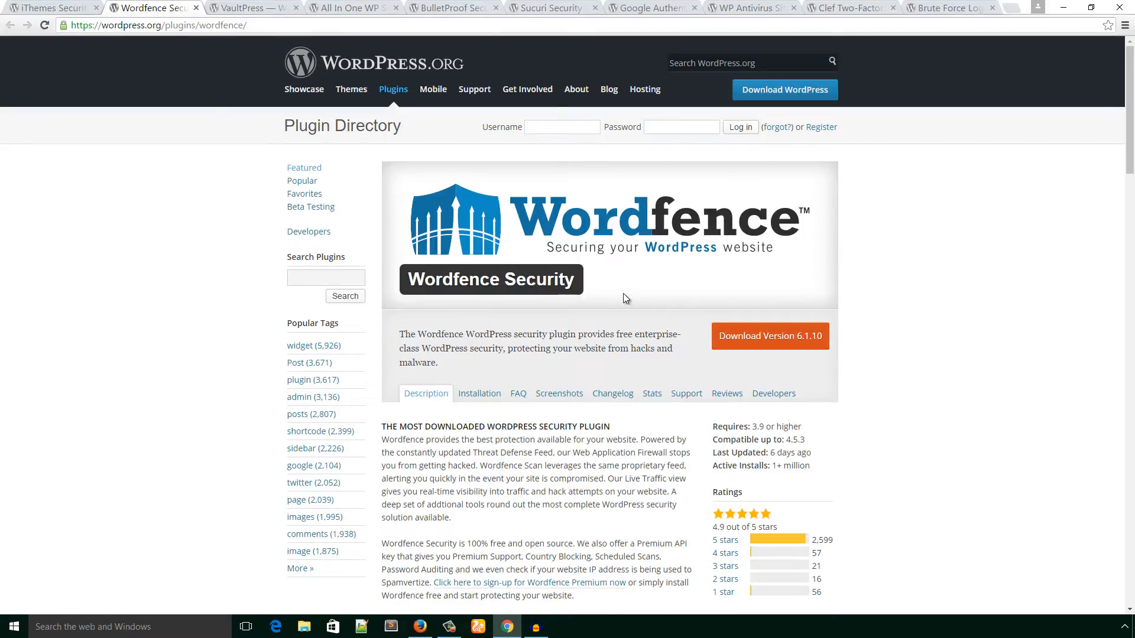
mouse_move(524, 325)
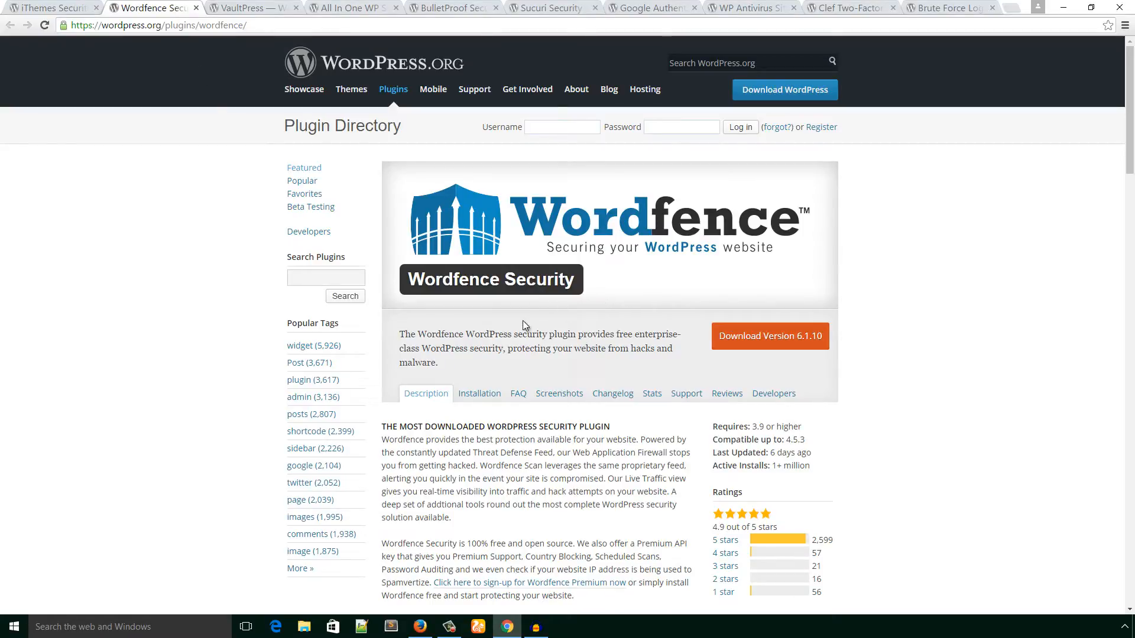
scroll(down, 3)
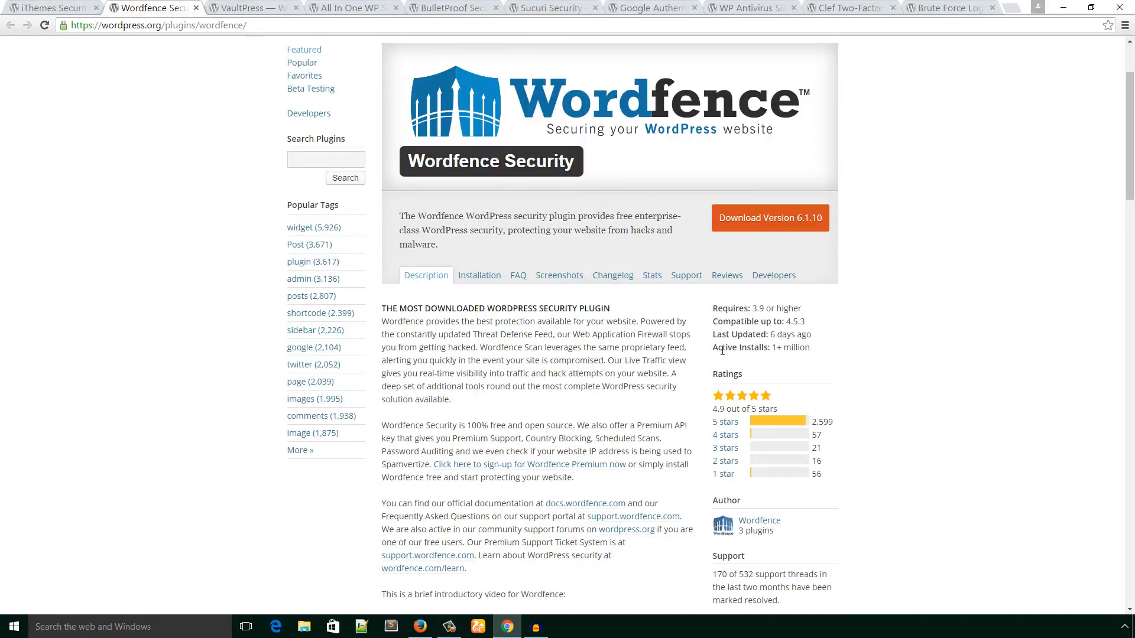
double_click(738, 348)
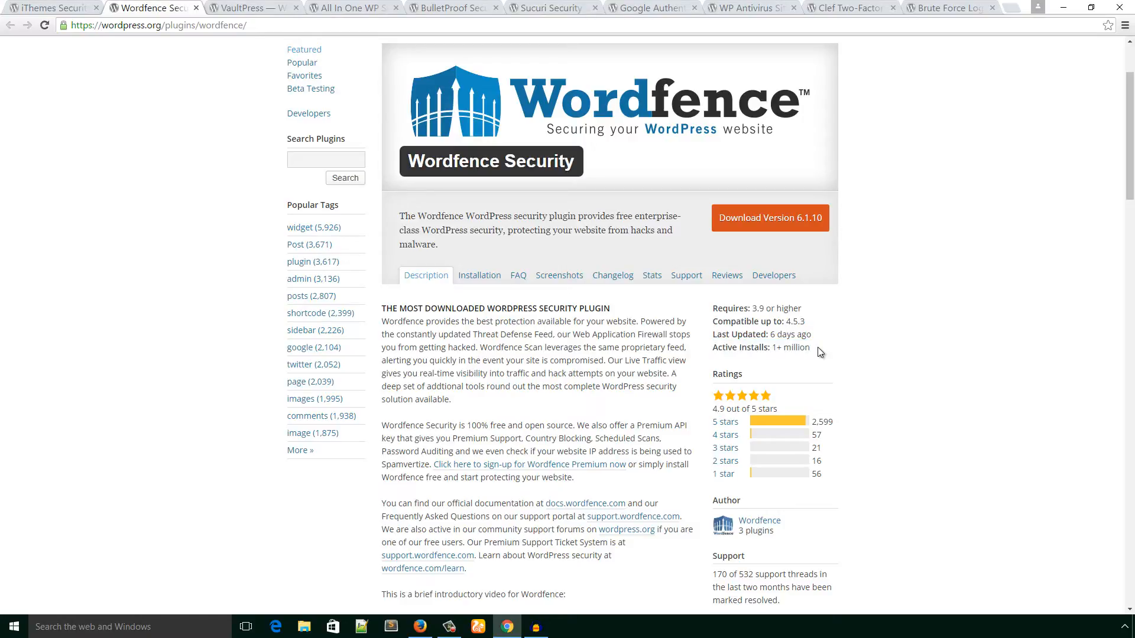
scroll(down, 3)
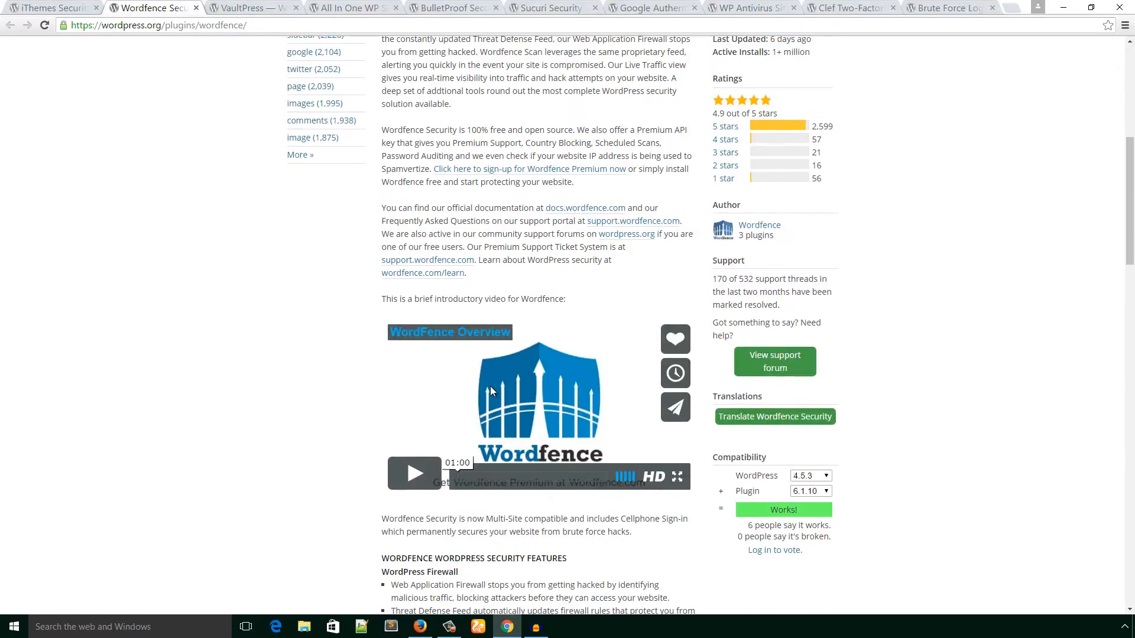
scroll(down, 3)
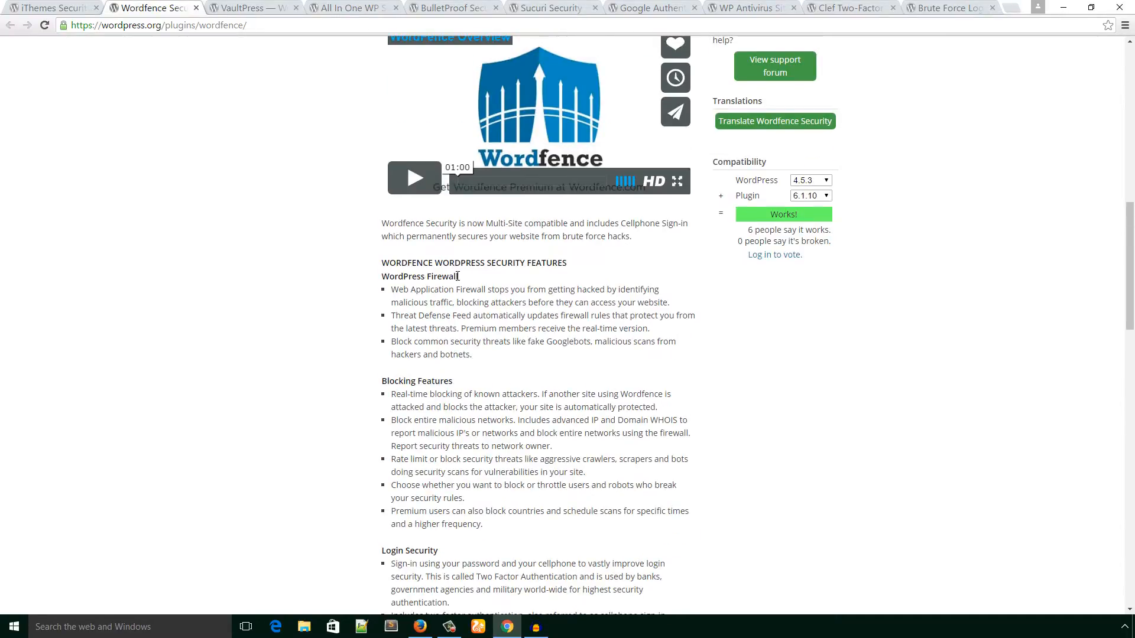
scroll(down, 3)
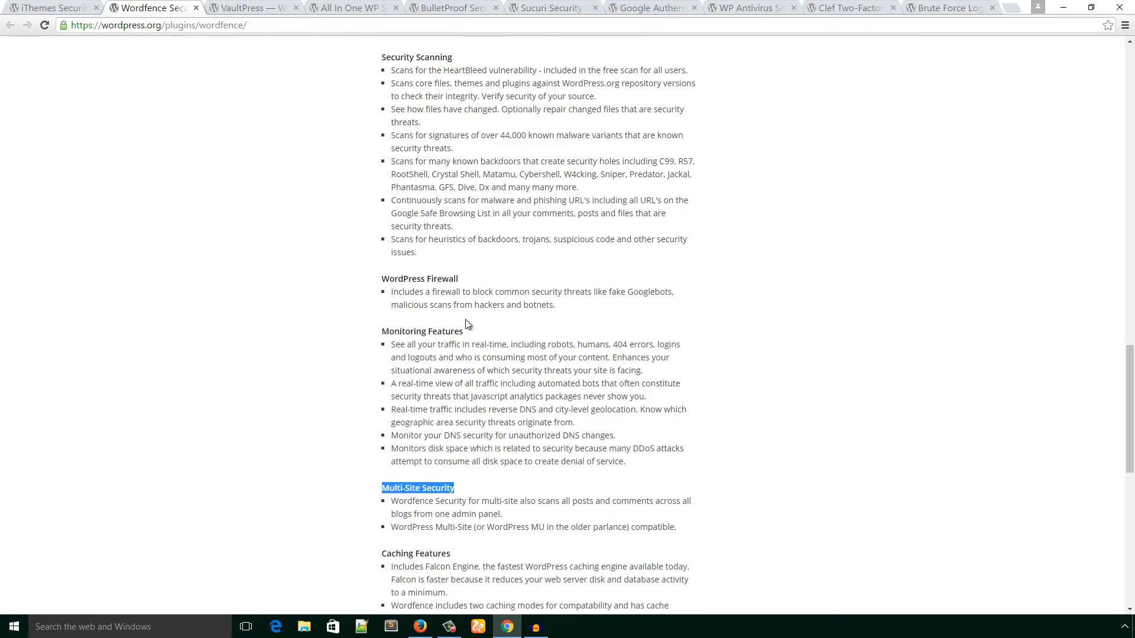
scroll(down, 3)
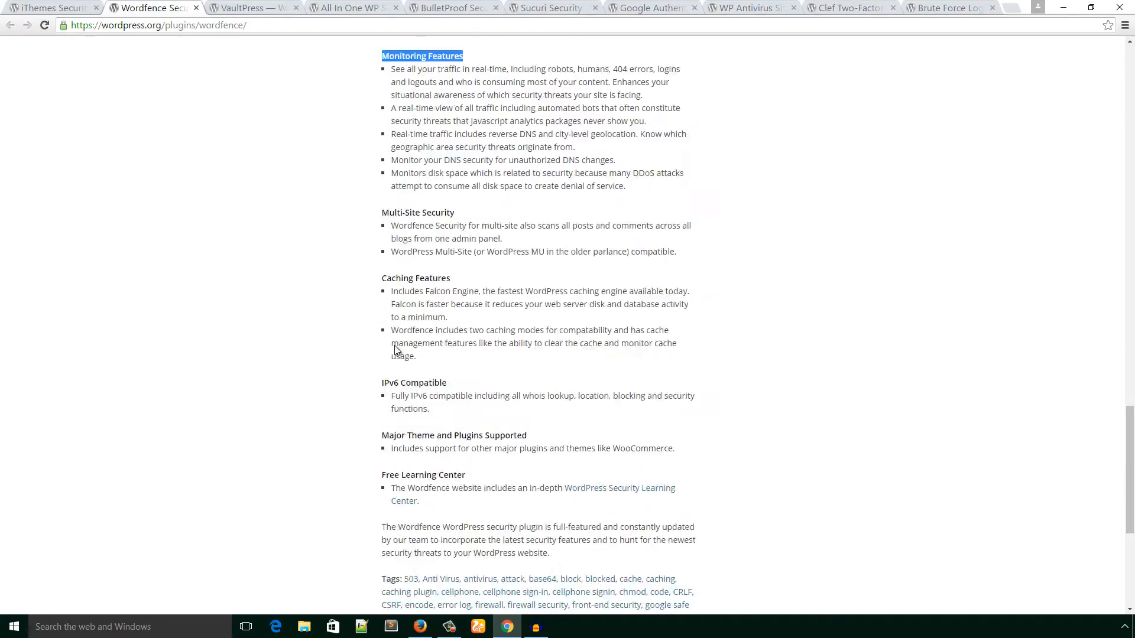
scroll(up, 3)
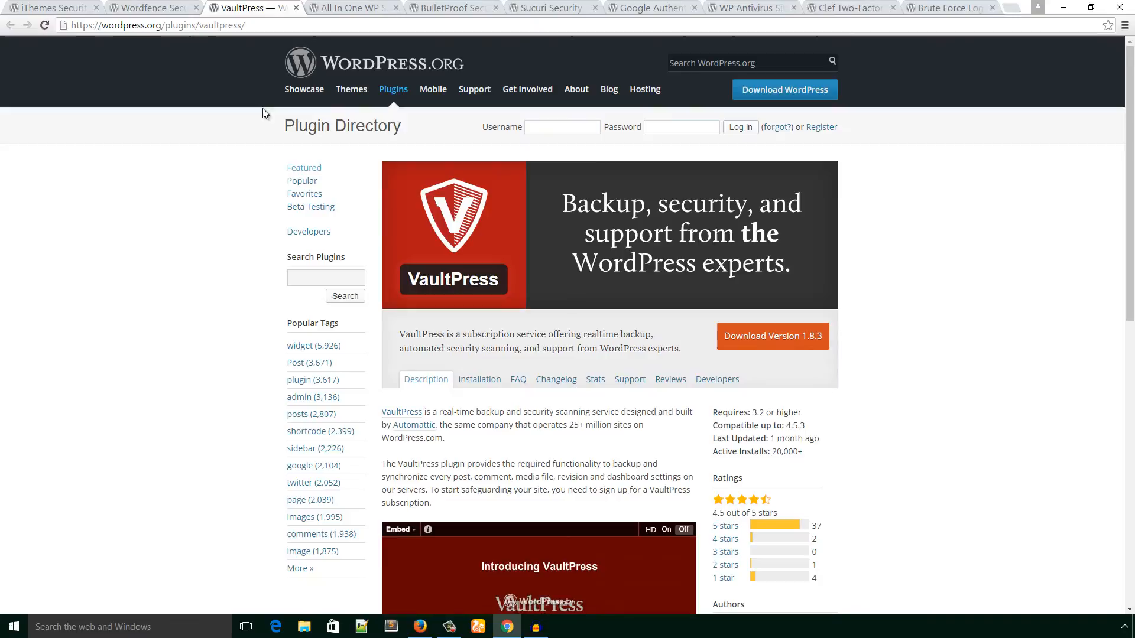
mouse_move(506, 299)
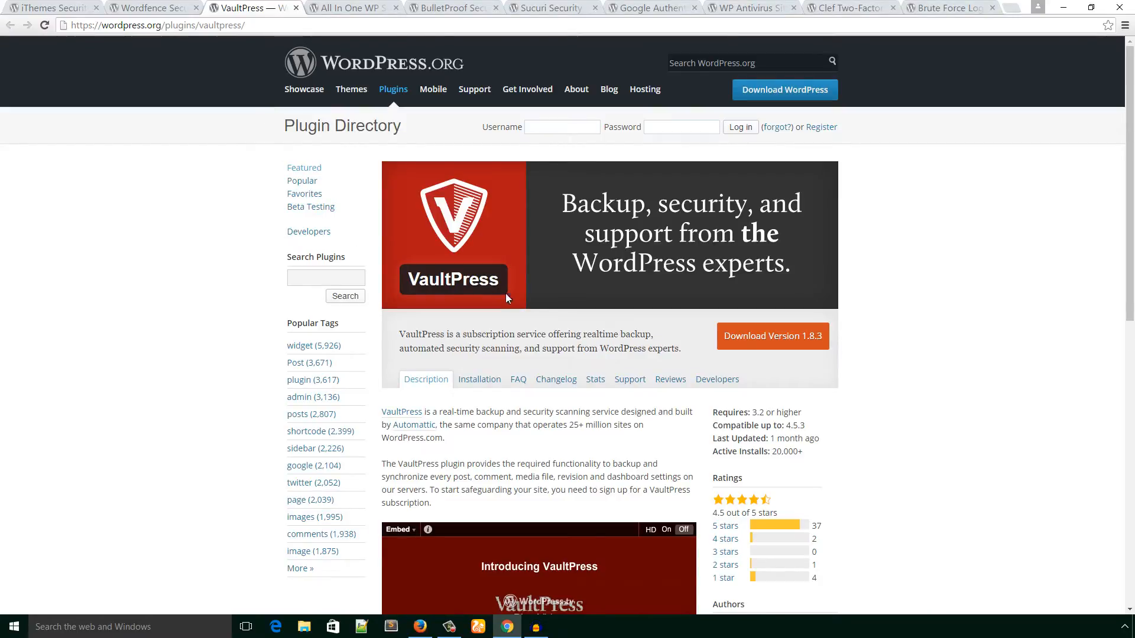
- Review VaultPress's description, ratings and intro video, then move to All In One WP Security
scroll(down, 3)
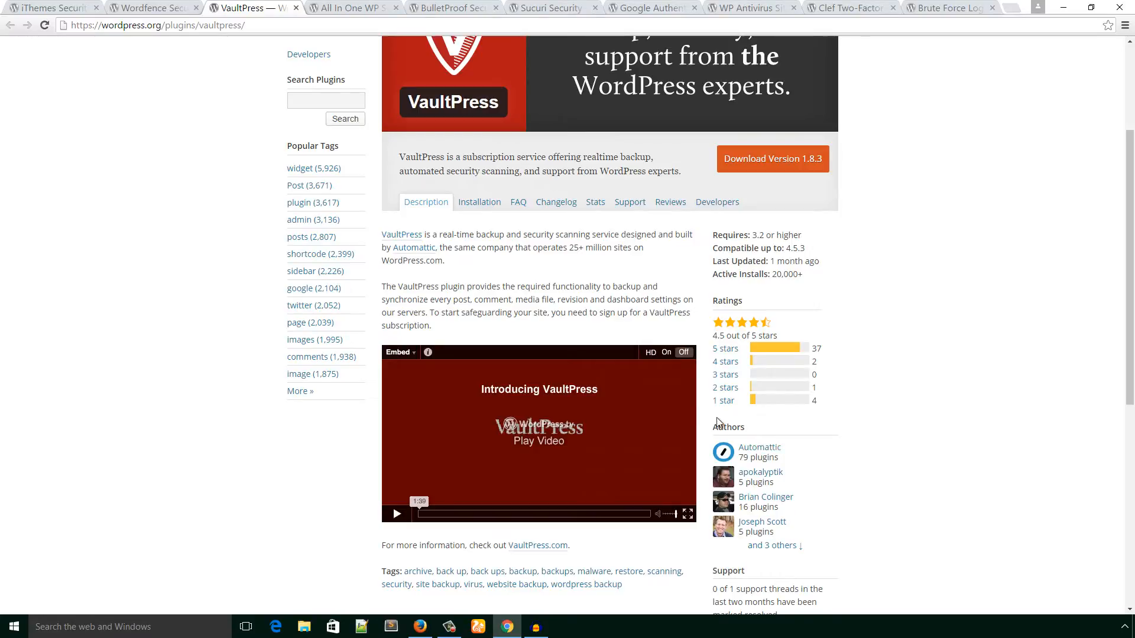
mouse_move(558, 297)
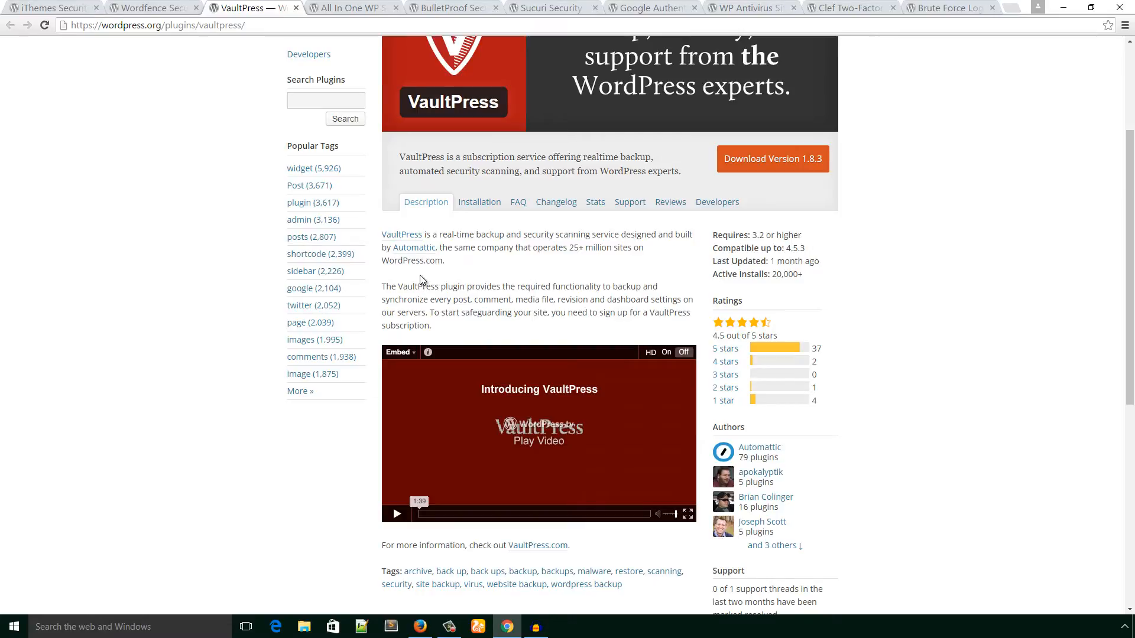
click(352, 8)
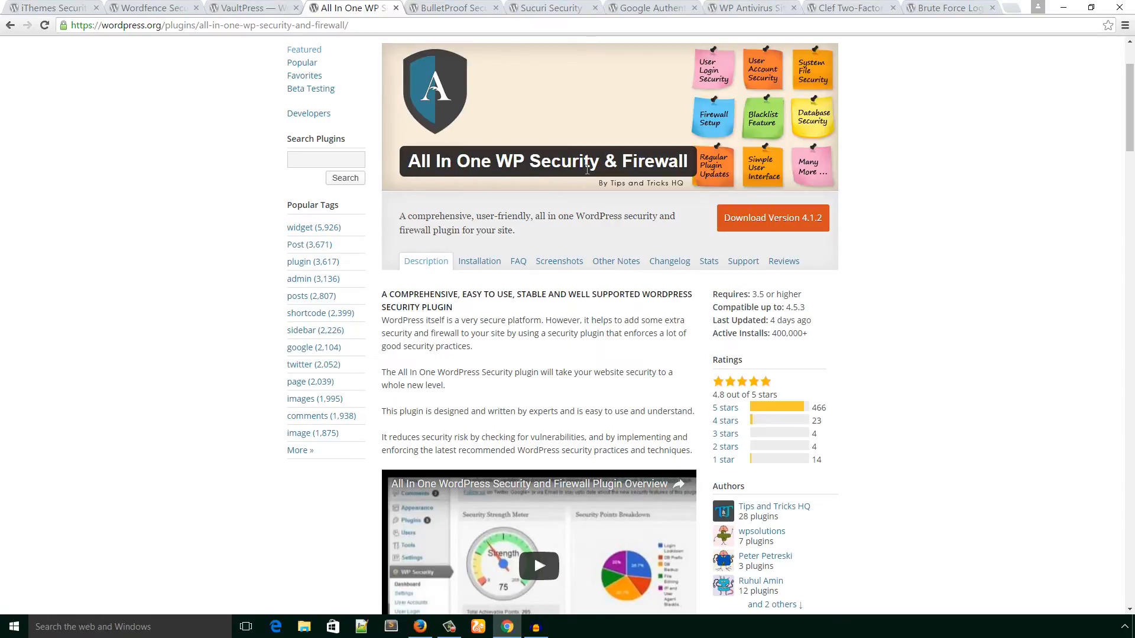
mouse_move(680, 168)
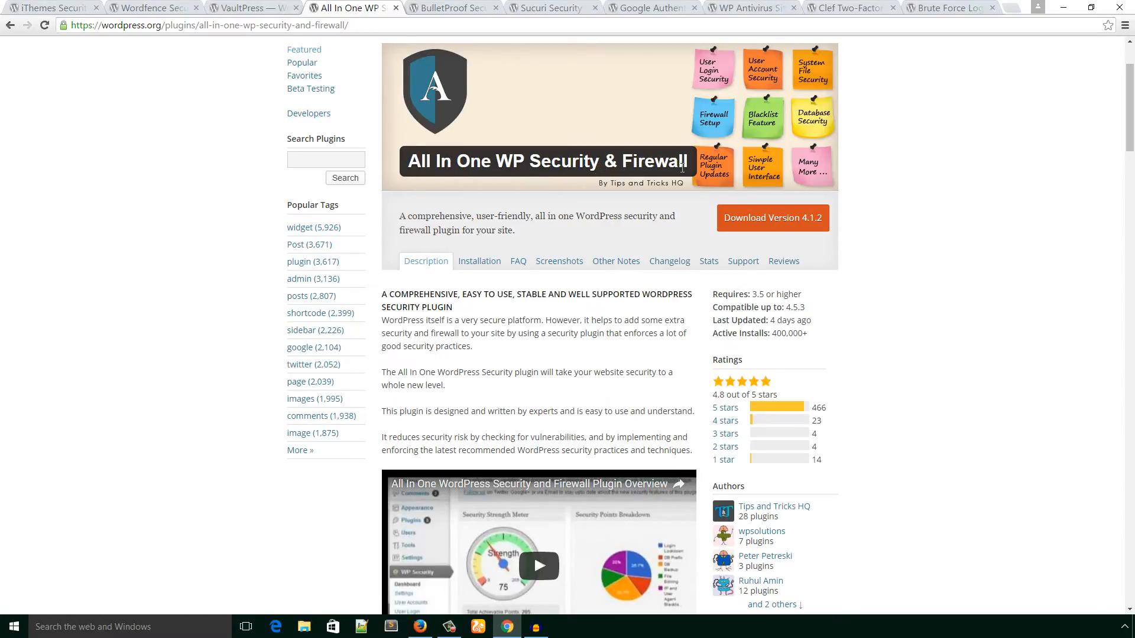
- Read the All In One WP Security & Firewall features and highlight the 'Firewall Functionality' heading
scroll(down, 3)
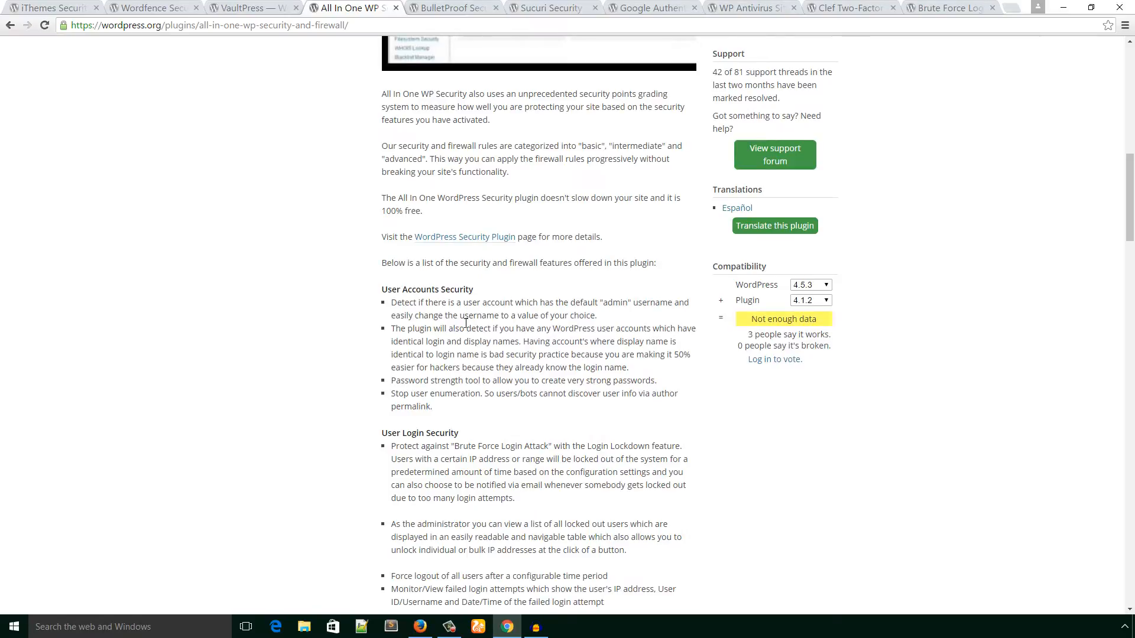
scroll(down, 3)
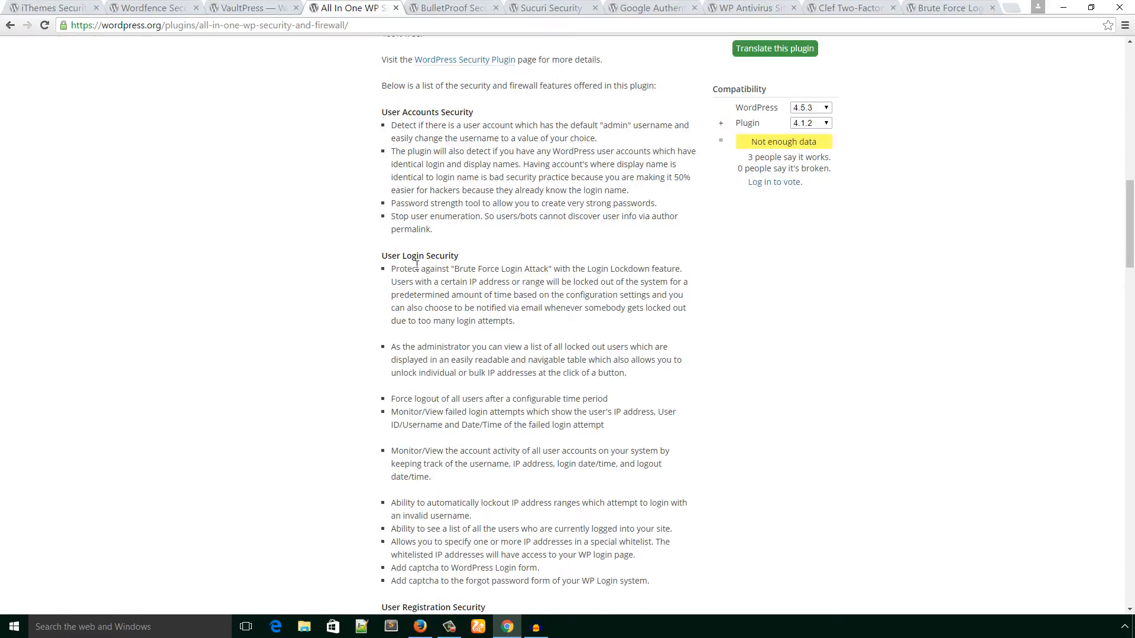
scroll(down, 3)
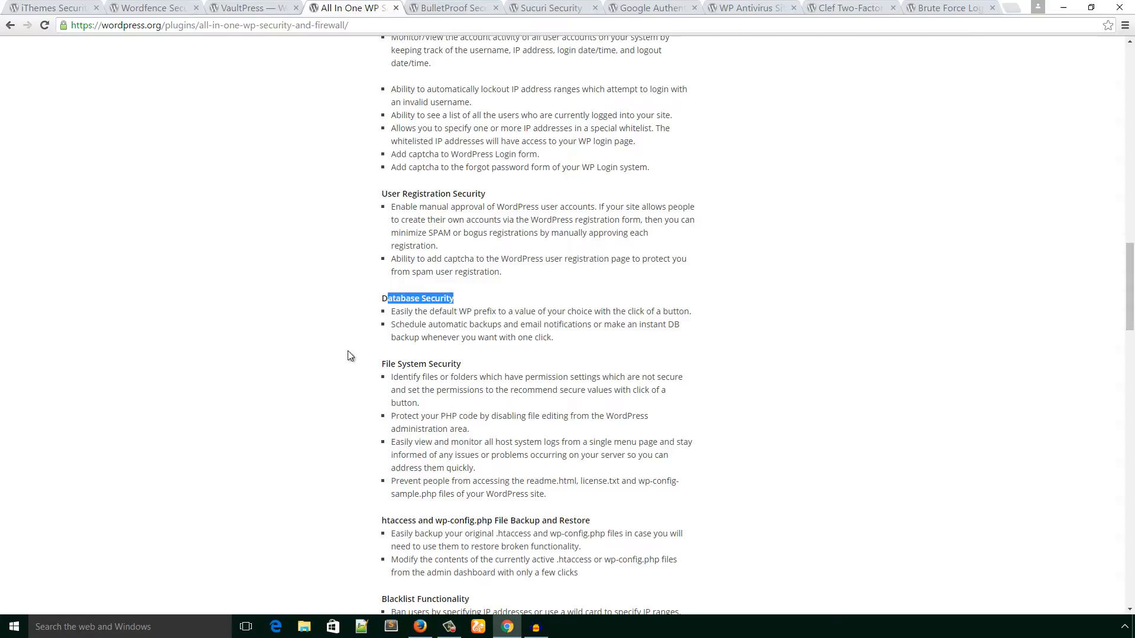
scroll(down, 3)
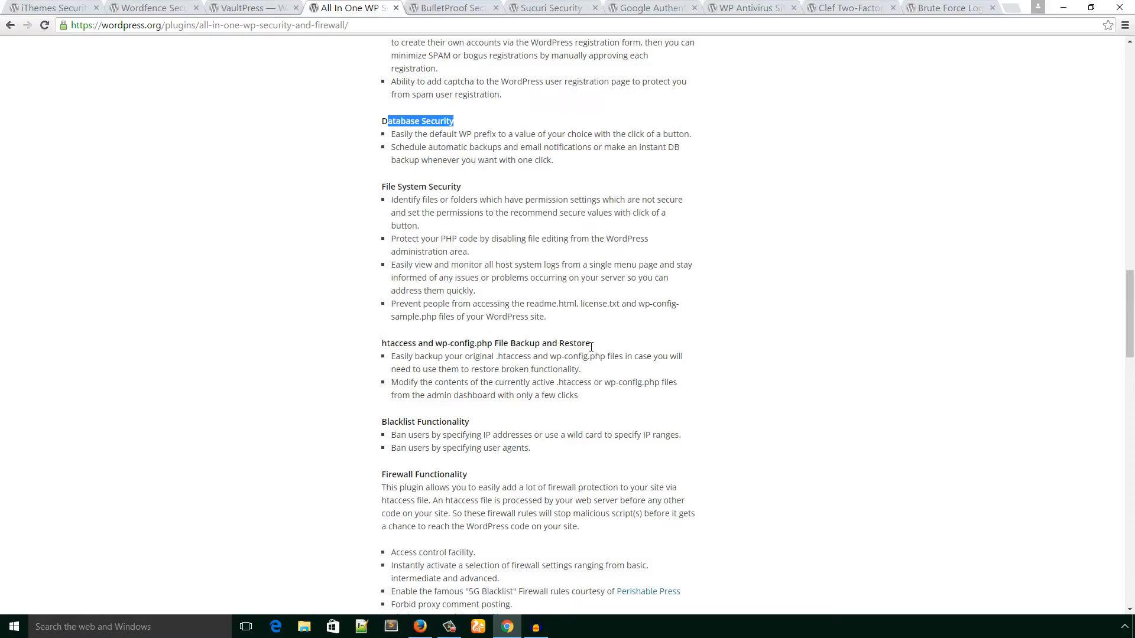
mouse_move(467, 475)
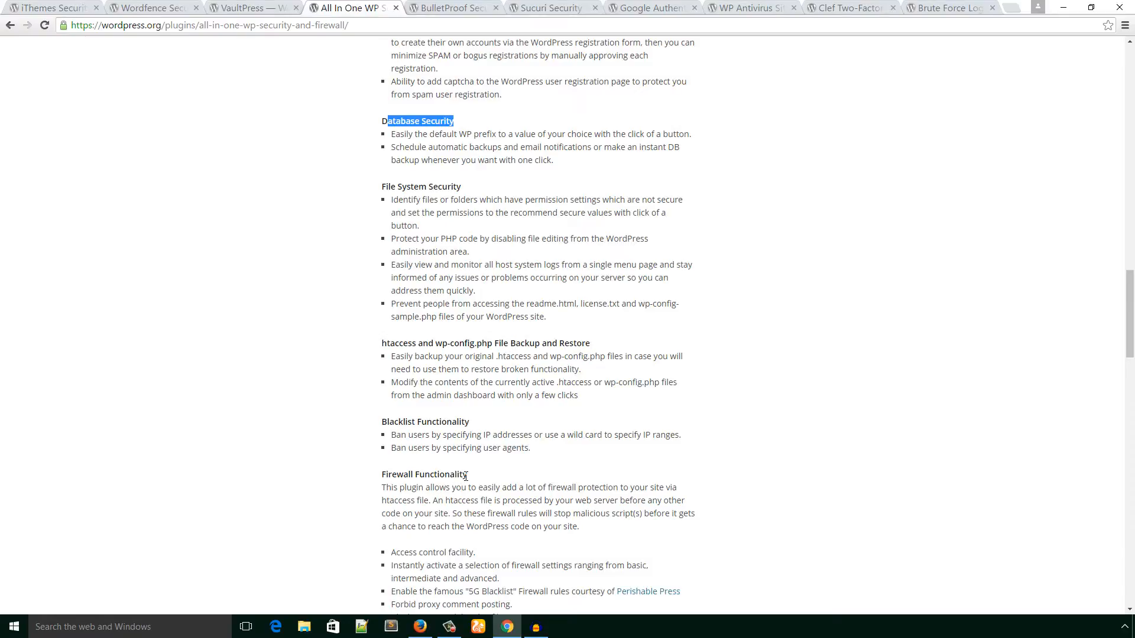
double_click(424, 474)
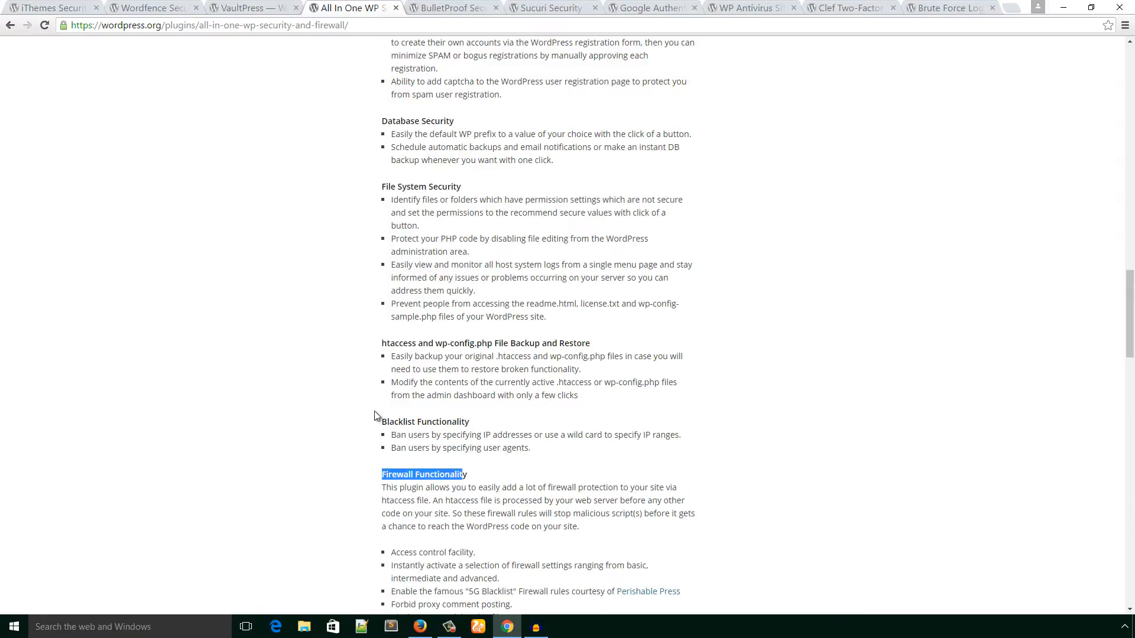
- Switch to the BulletProof Security tab and scroll to its Feature Highlights list
click(452, 7)
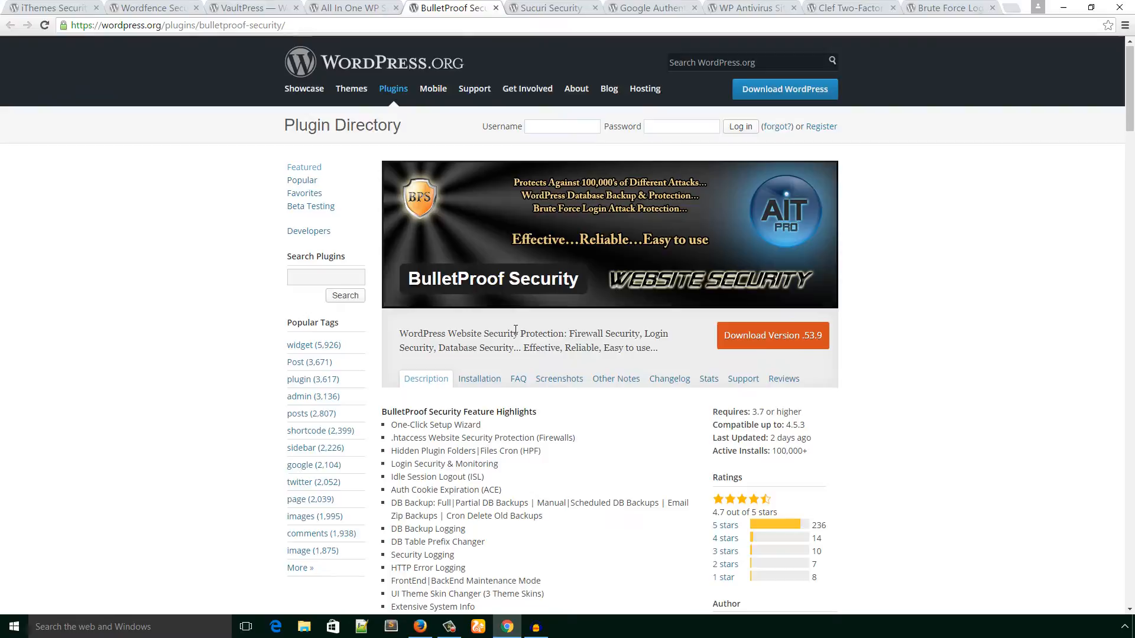
scroll(down, 3)
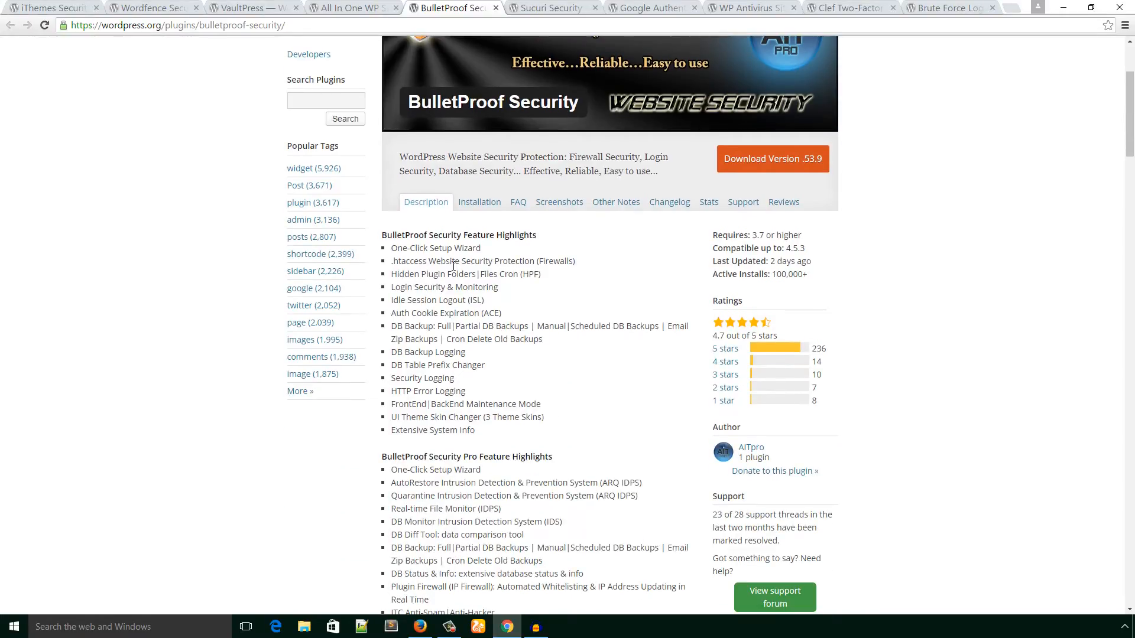
mouse_move(442, 264)
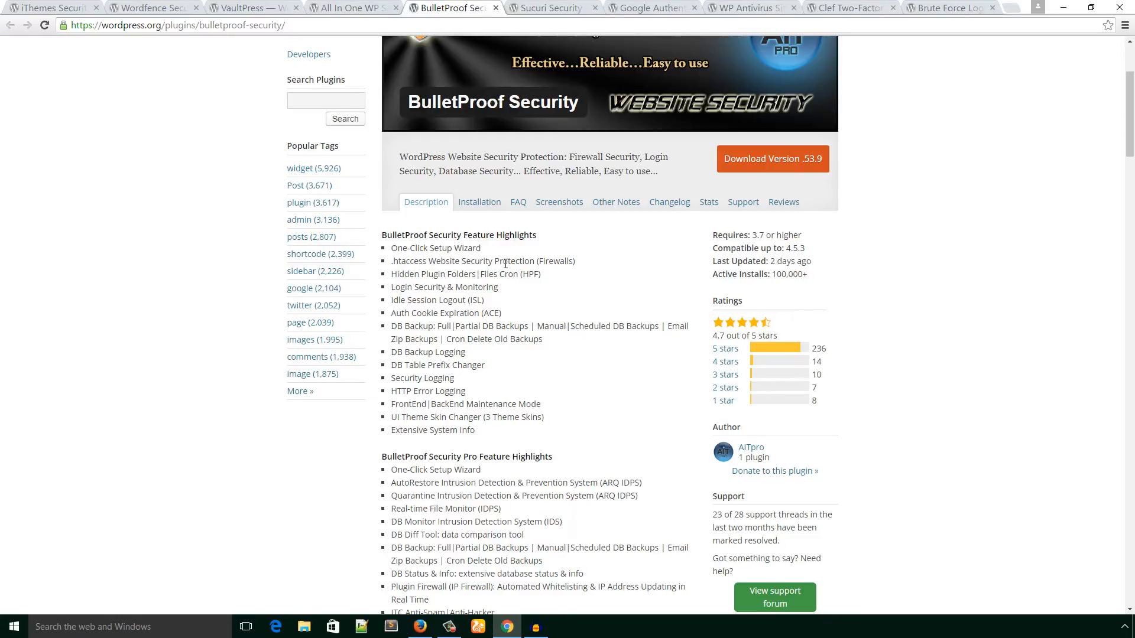
mouse_move(579, 270)
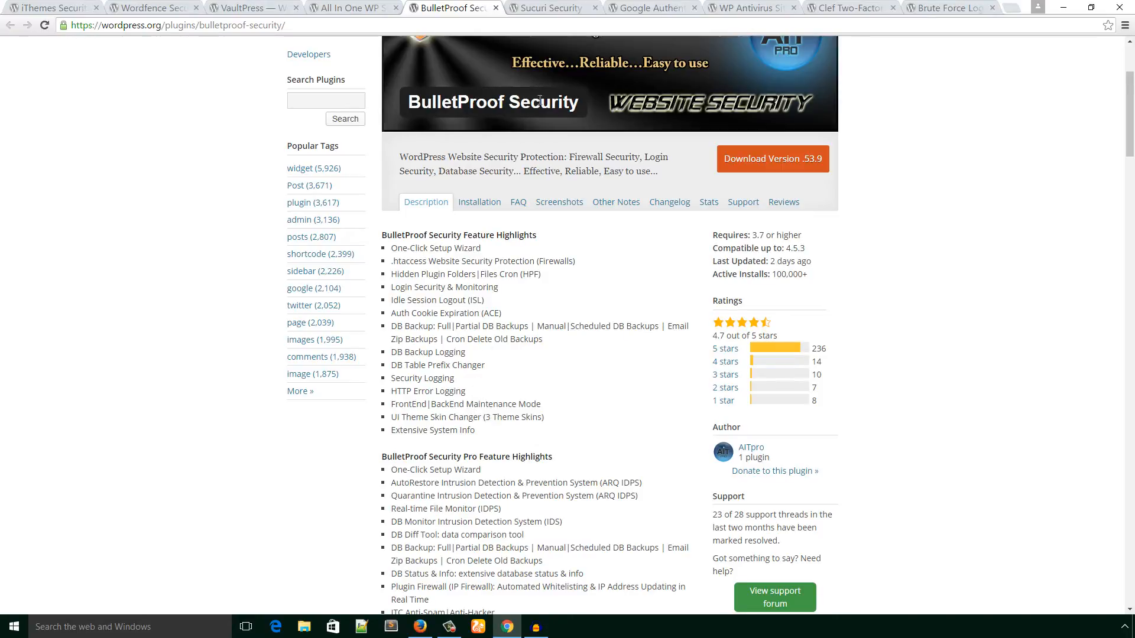
- Switch to the Sucuri Security tab and read through its Malware Scanner description
click(551, 7)
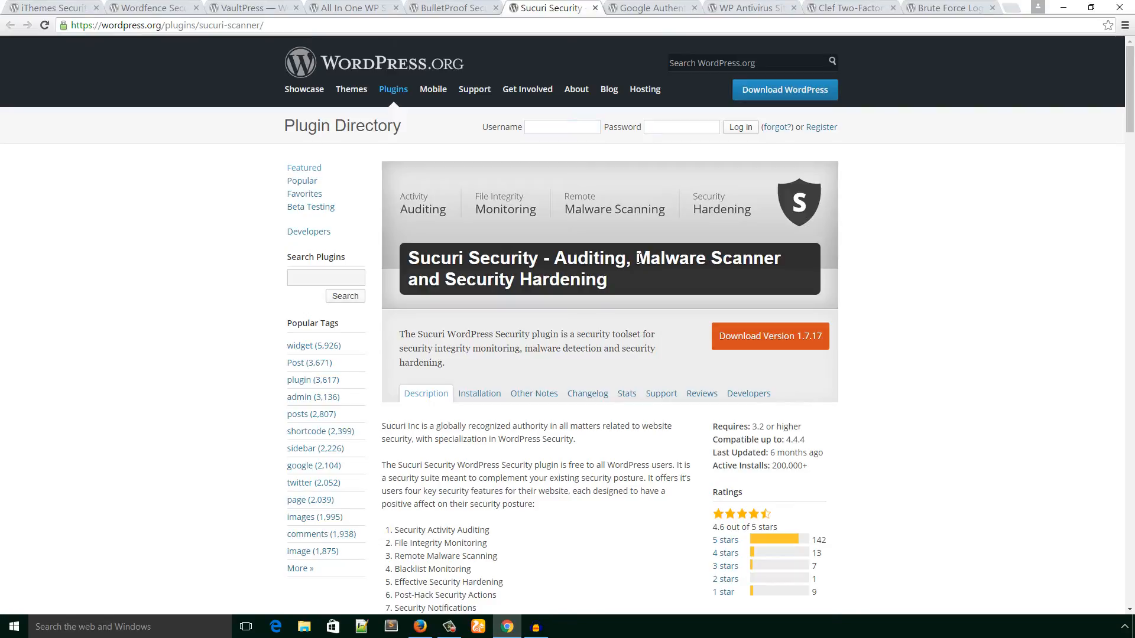
scroll(down, 3)
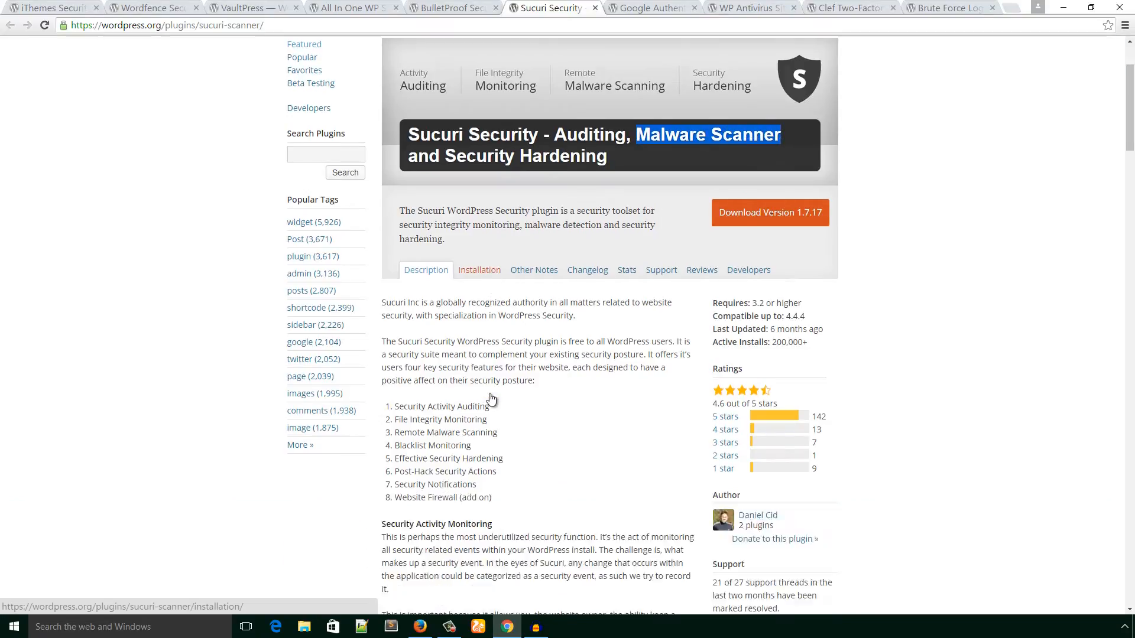
scroll(down, 3)
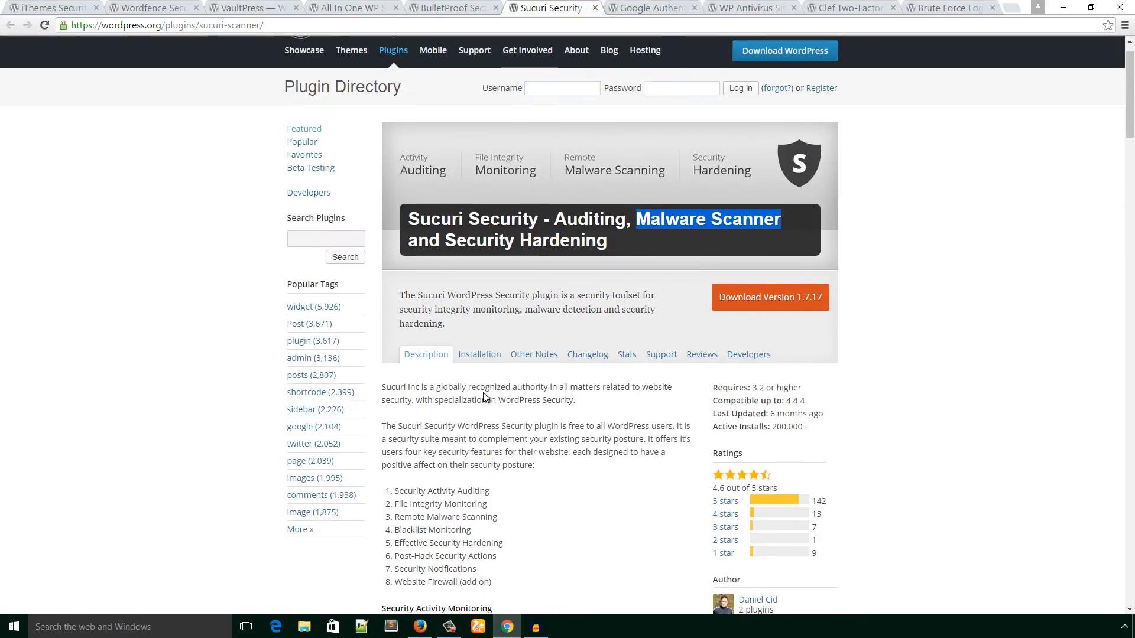
- Read the Google Authenticator two-factor features, then switch to WP Antivirus Site Protection
click(649, 8)
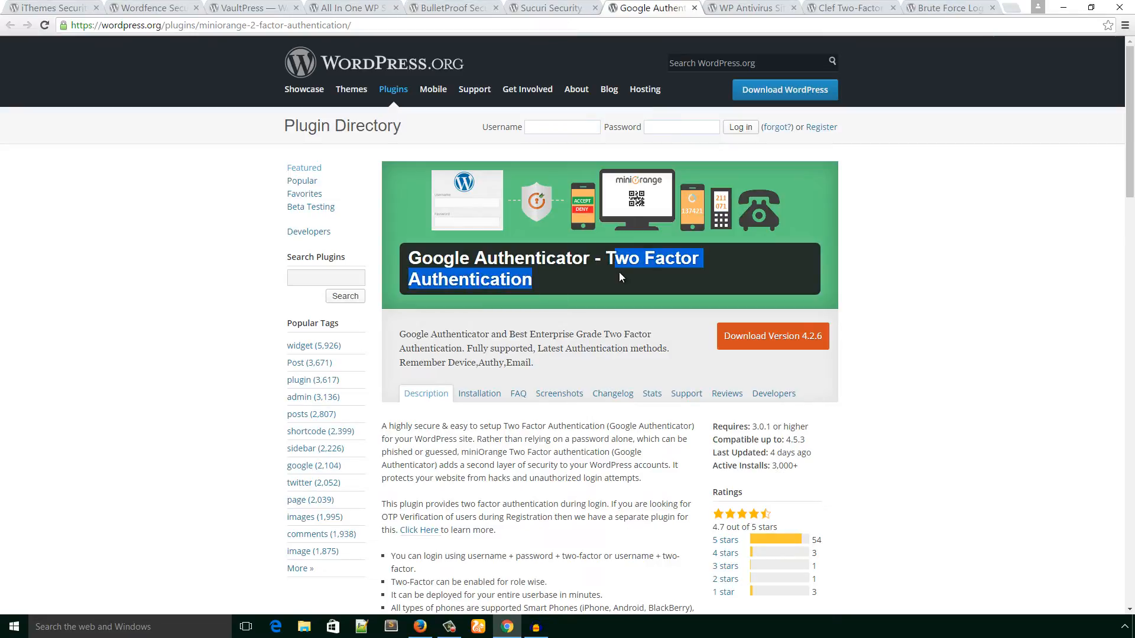
scroll(down, 3)
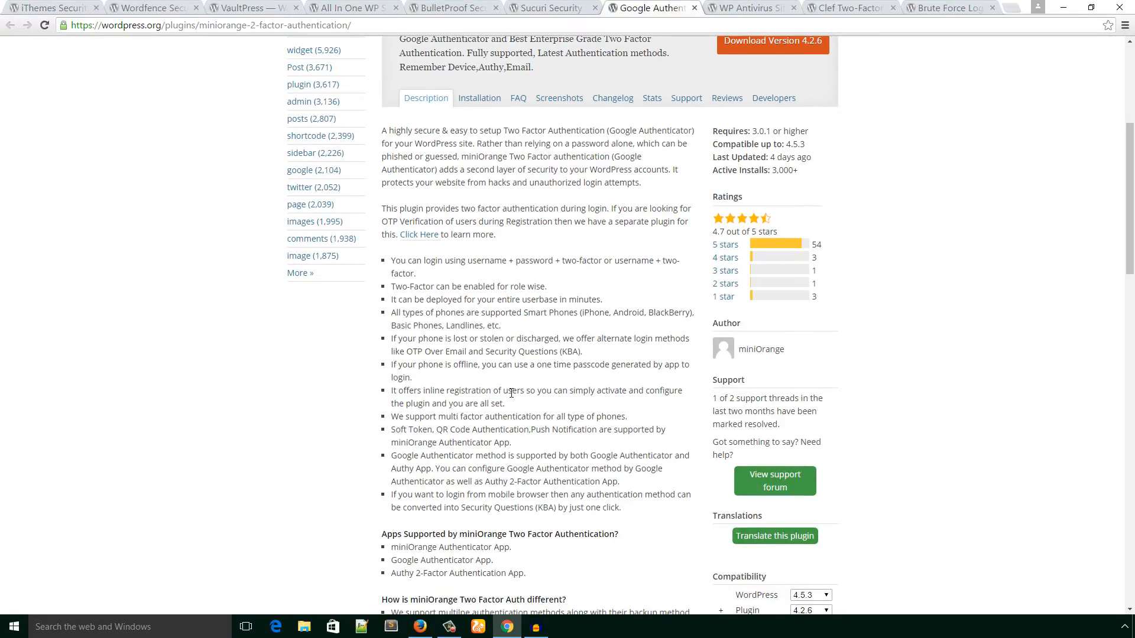
click(752, 8)
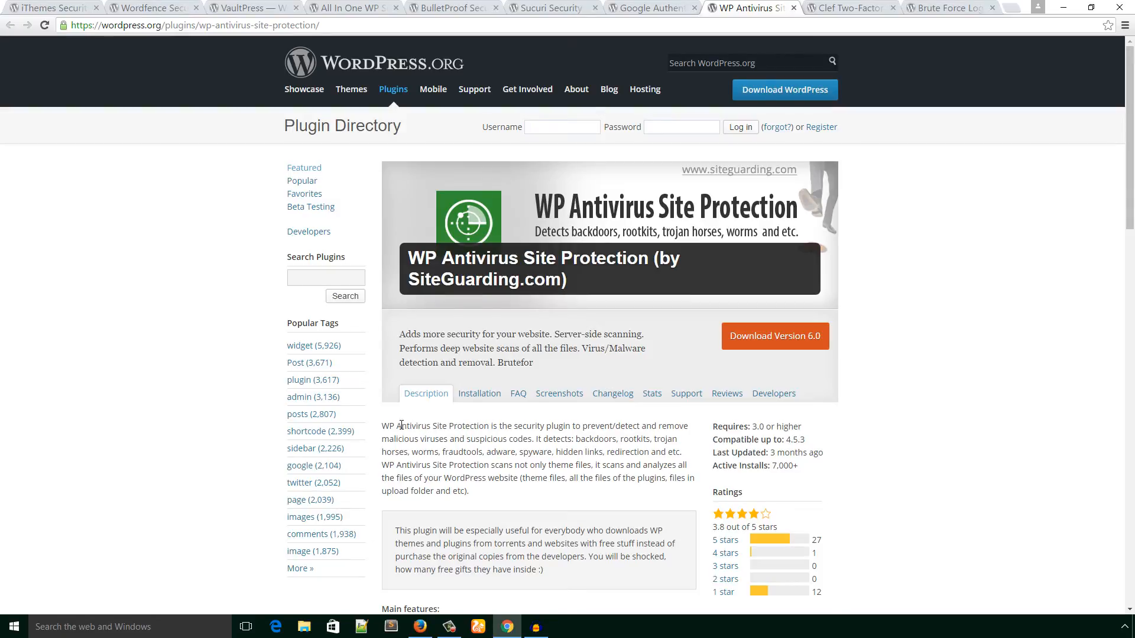
- Highlight the WP Antivirus Site Protection name and scroll to its 7,000+ active installs
double_click(399, 425)
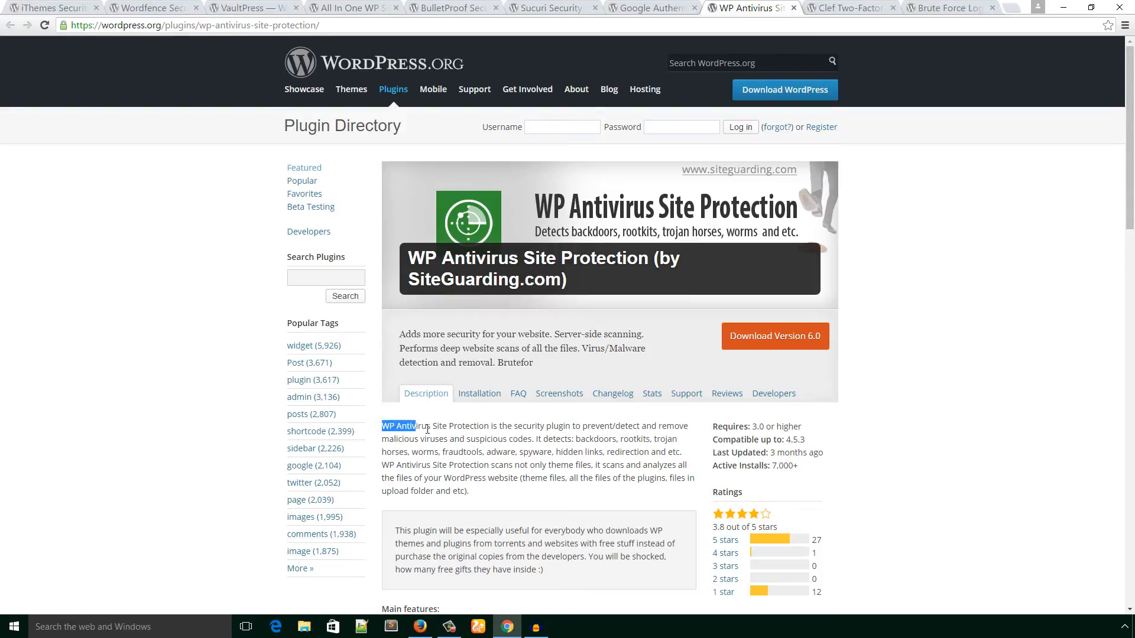
scroll(down, 3)
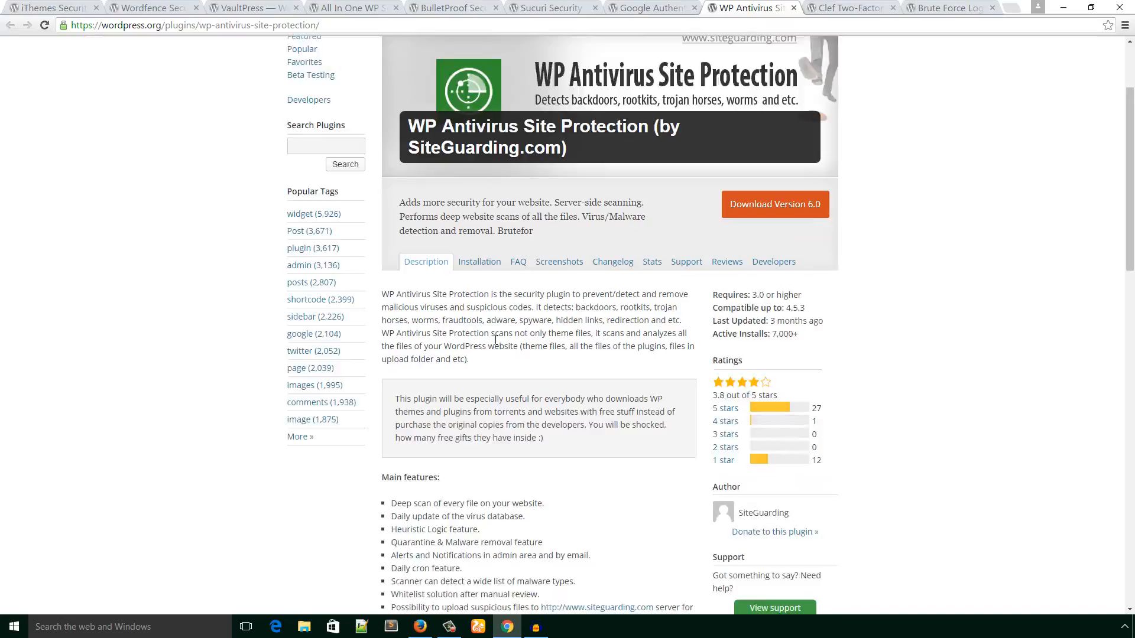
scroll(down, 3)
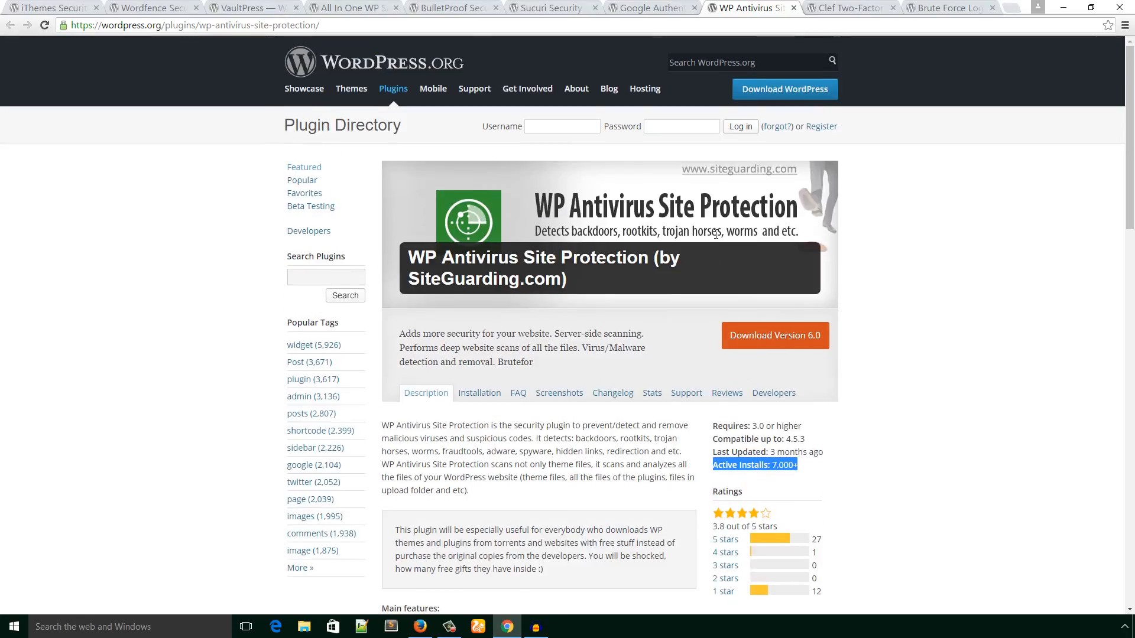
- Switch to the Clef Two-Factor Authentication tab and scroll down to Plugin Configuration Options
click(846, 8)
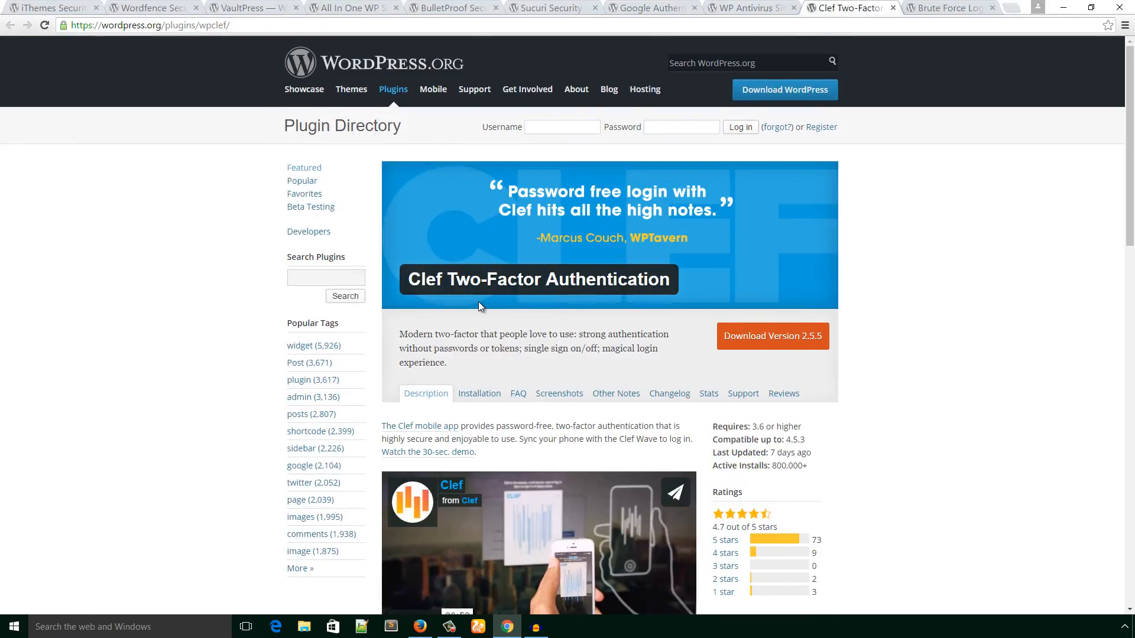
mouse_move(470, 307)
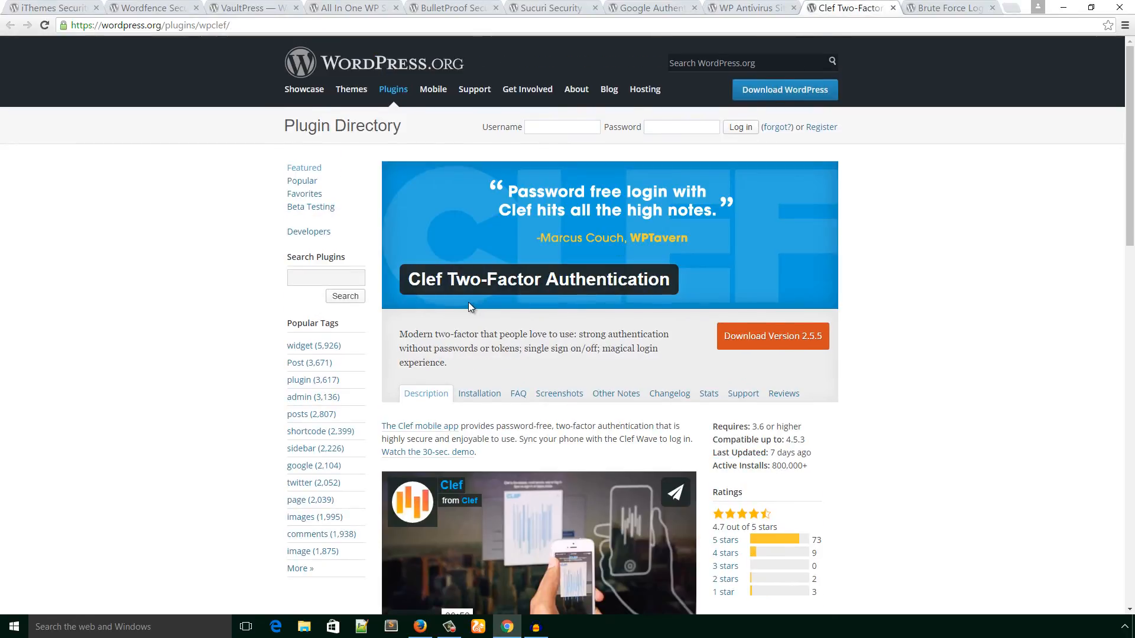
scroll(down, 3)
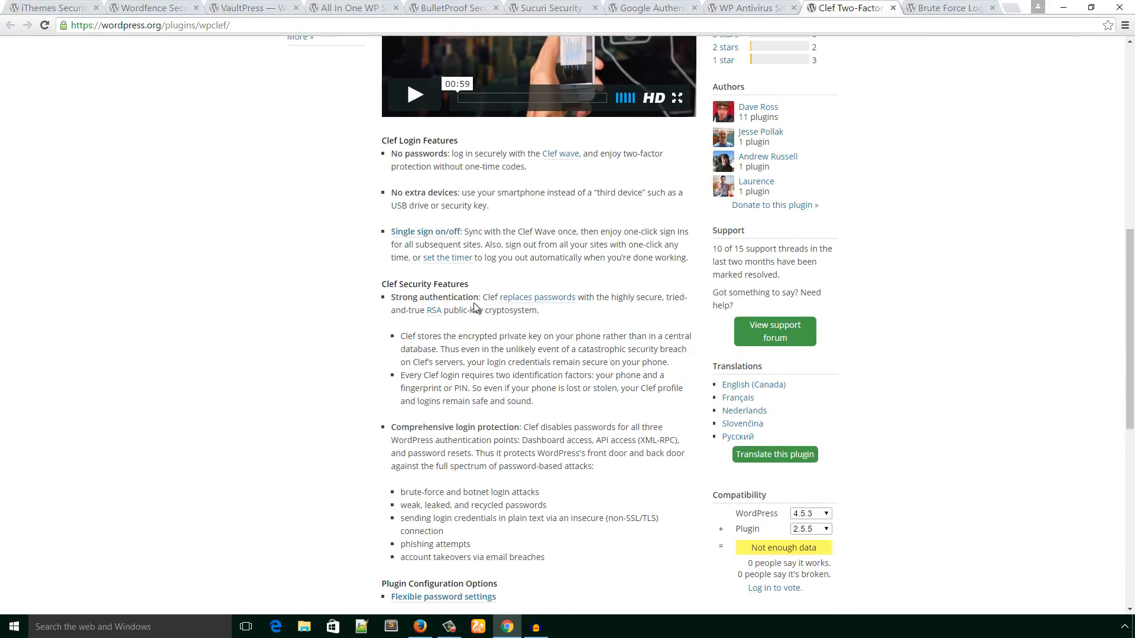
scroll(down, 3)
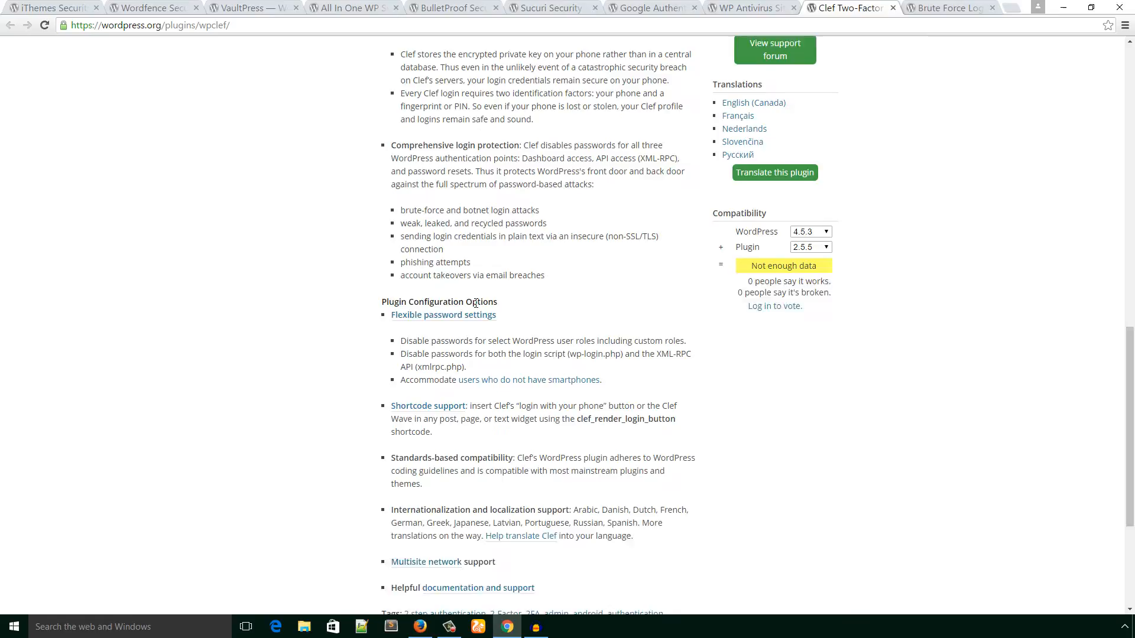
- Switch to the Brute Force Login Protection tab and scroll through its features list
click(948, 7)
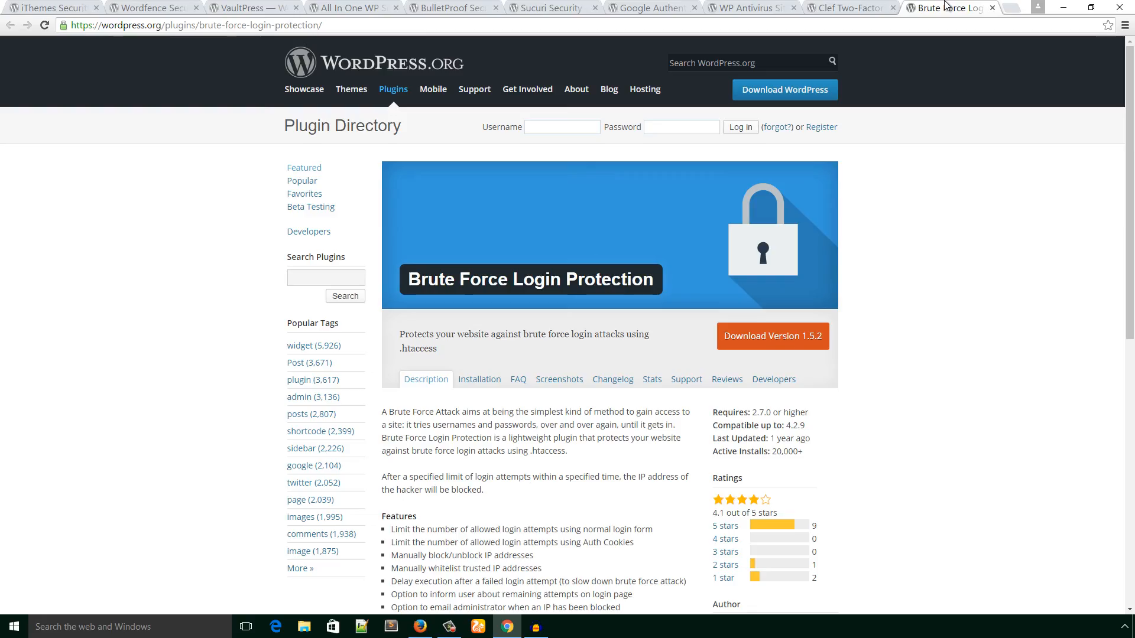
mouse_move(912, 62)
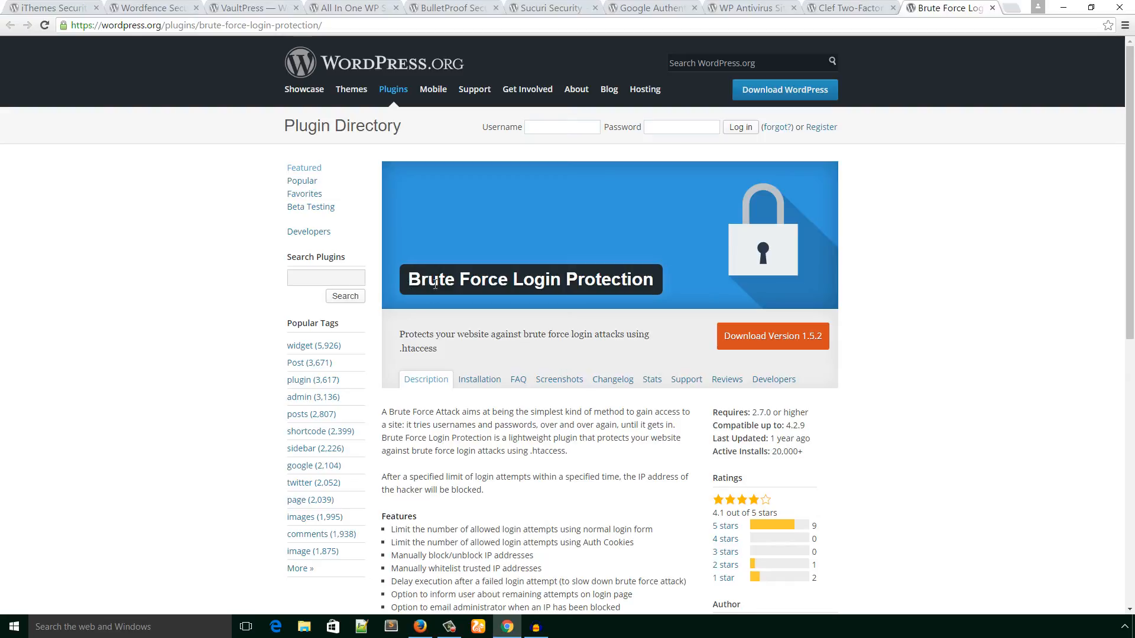
mouse_move(514, 362)
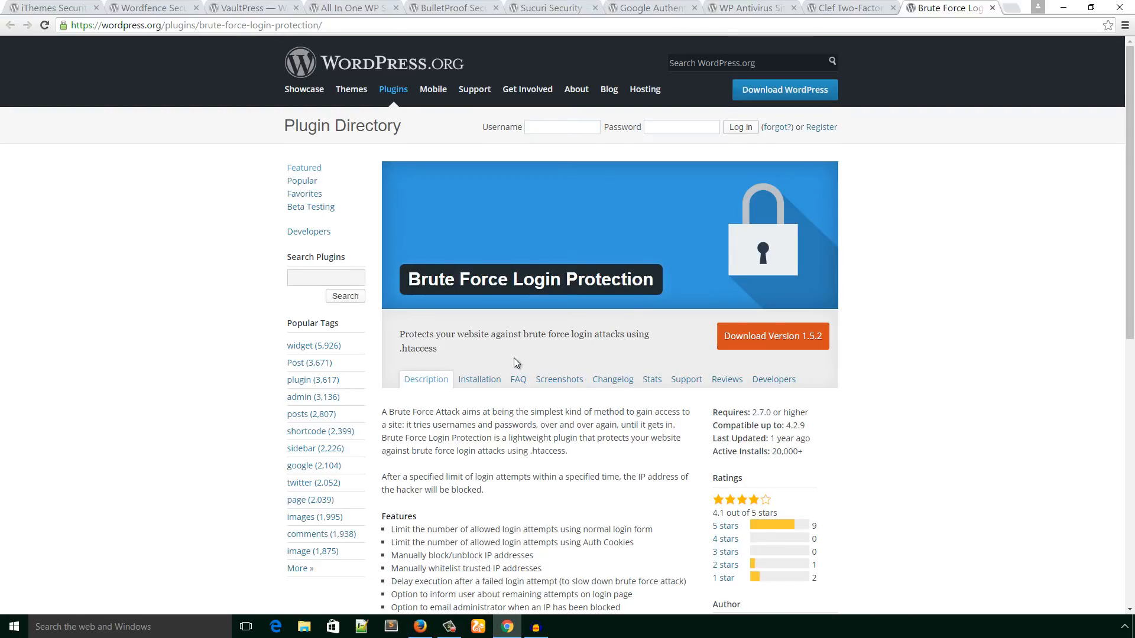
scroll(down, 3)
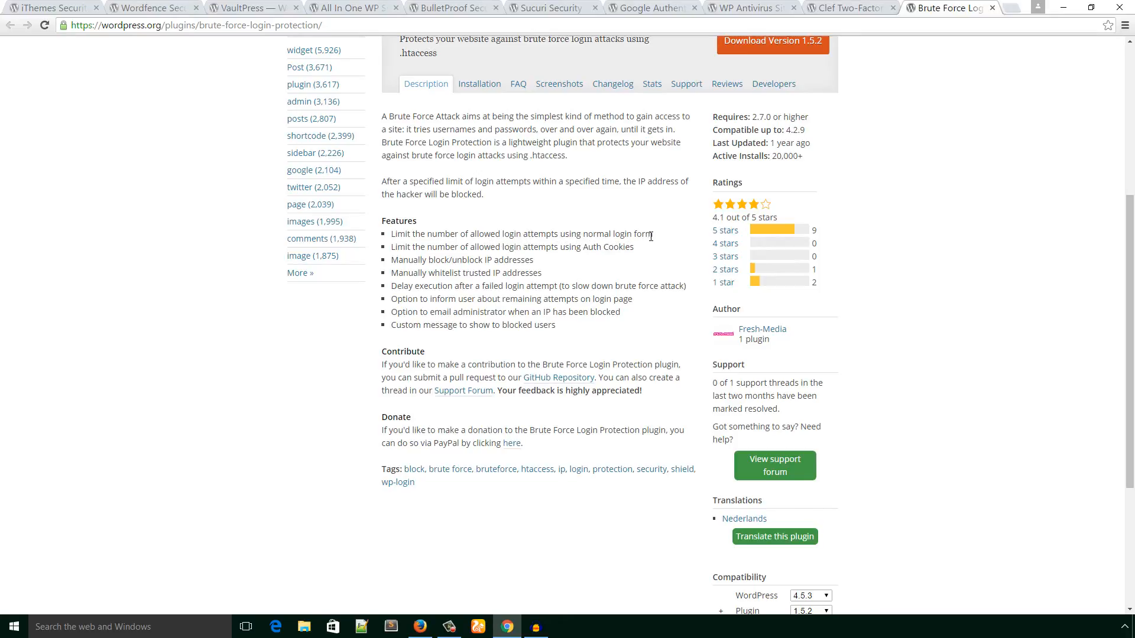
mouse_move(417, 252)
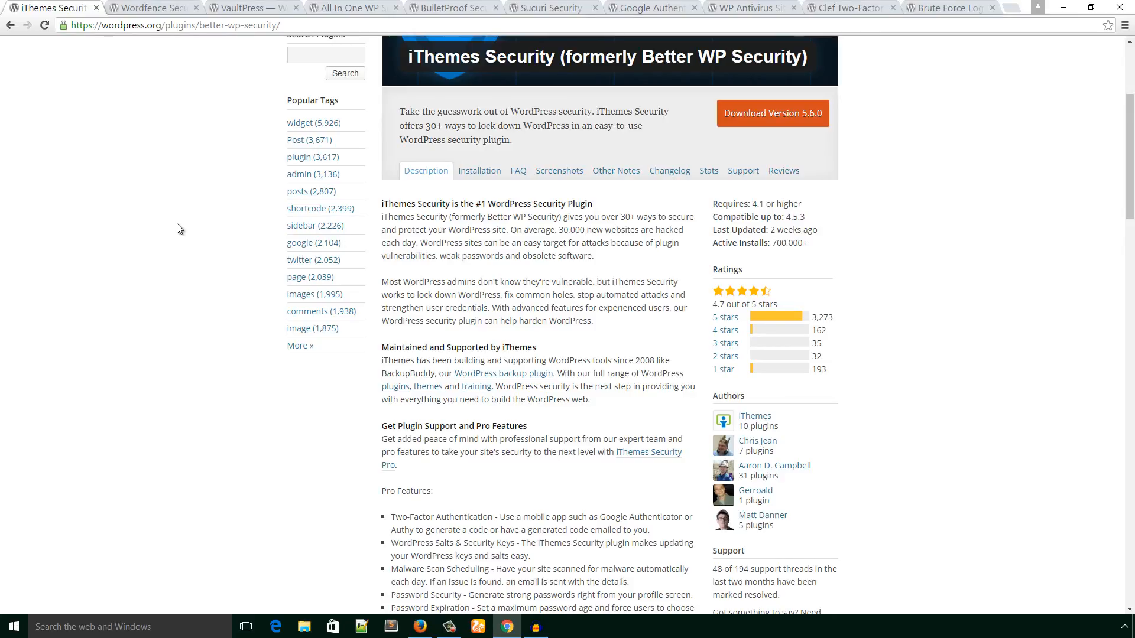
scroll(up, 3)
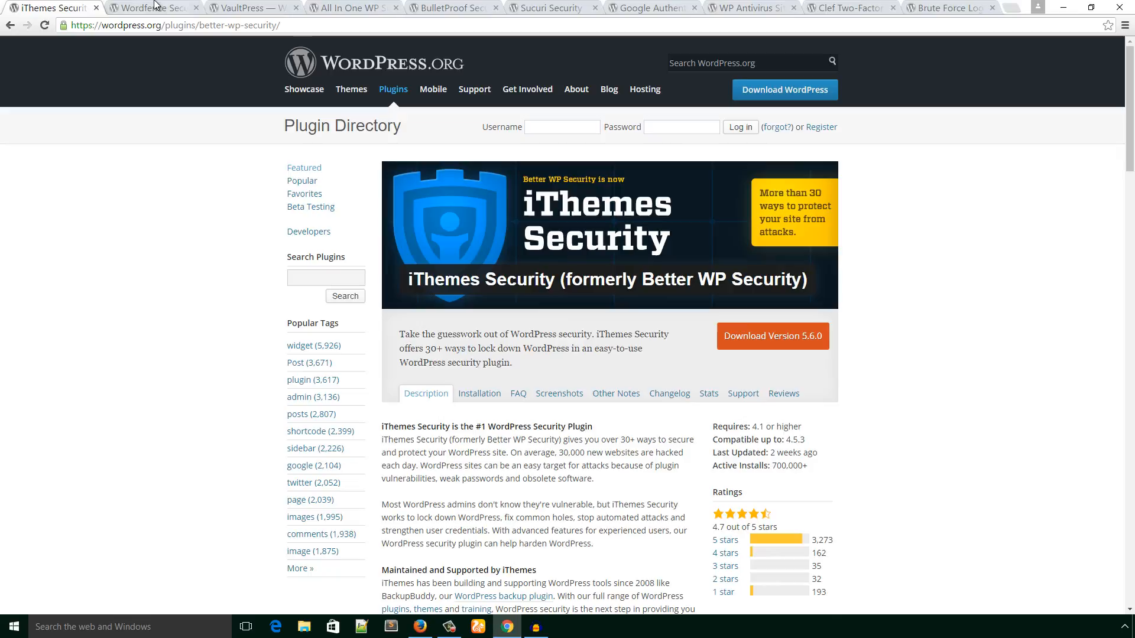
click(152, 8)
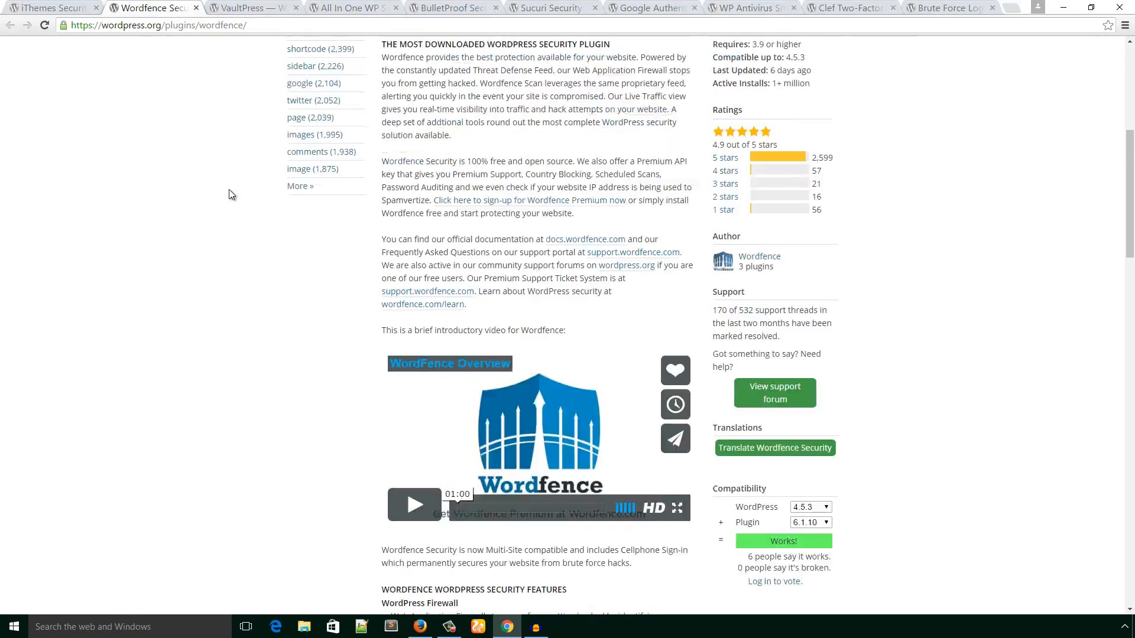
scroll(up, 3)
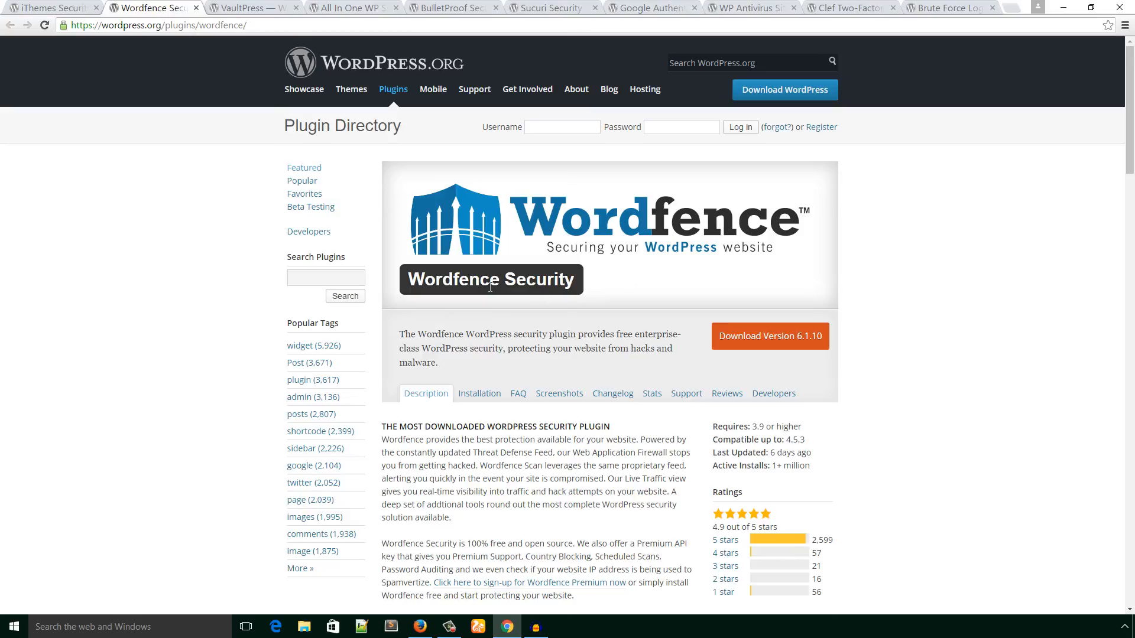
mouse_move(279, 120)
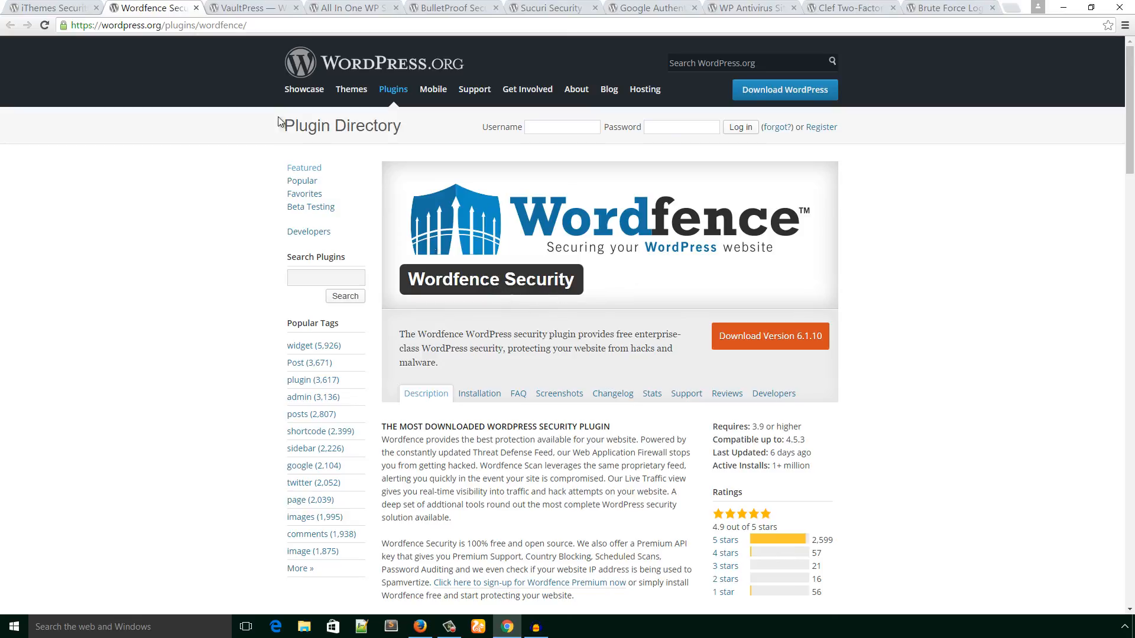
click(51, 8)
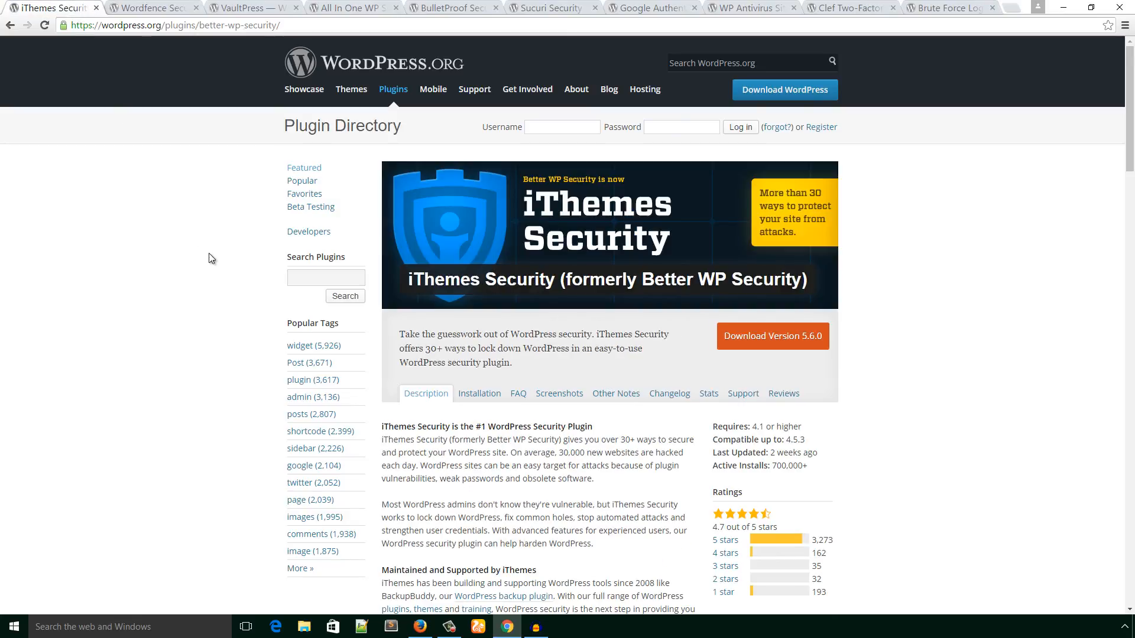